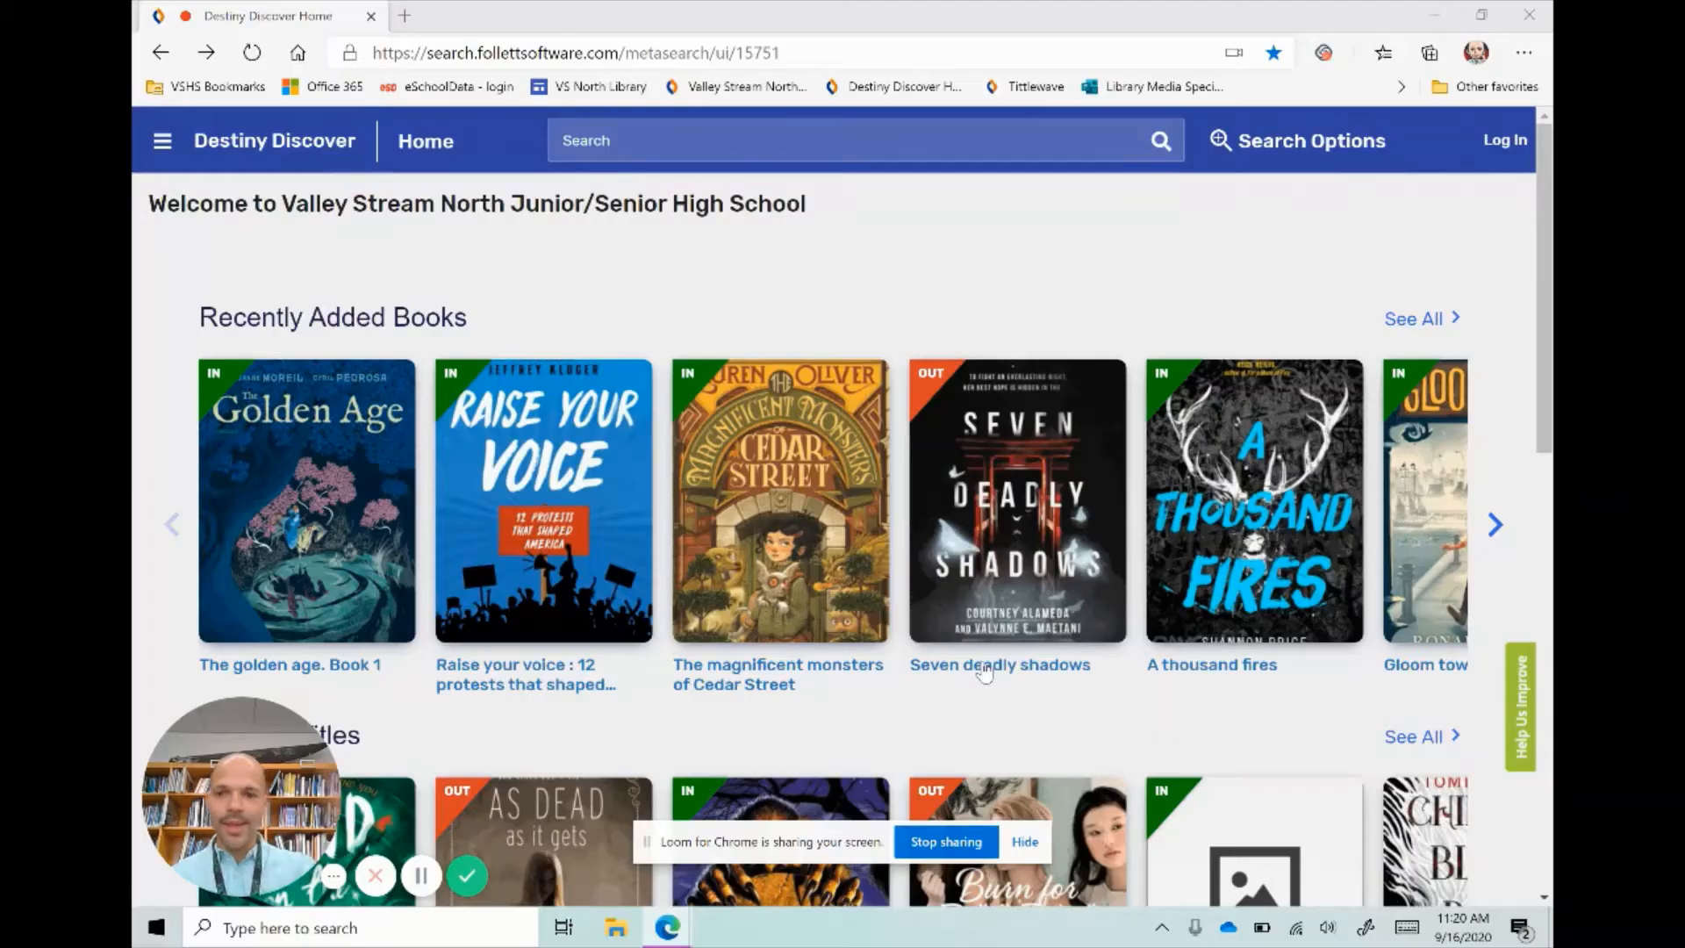
pyautogui.moveTo(1048, 289)
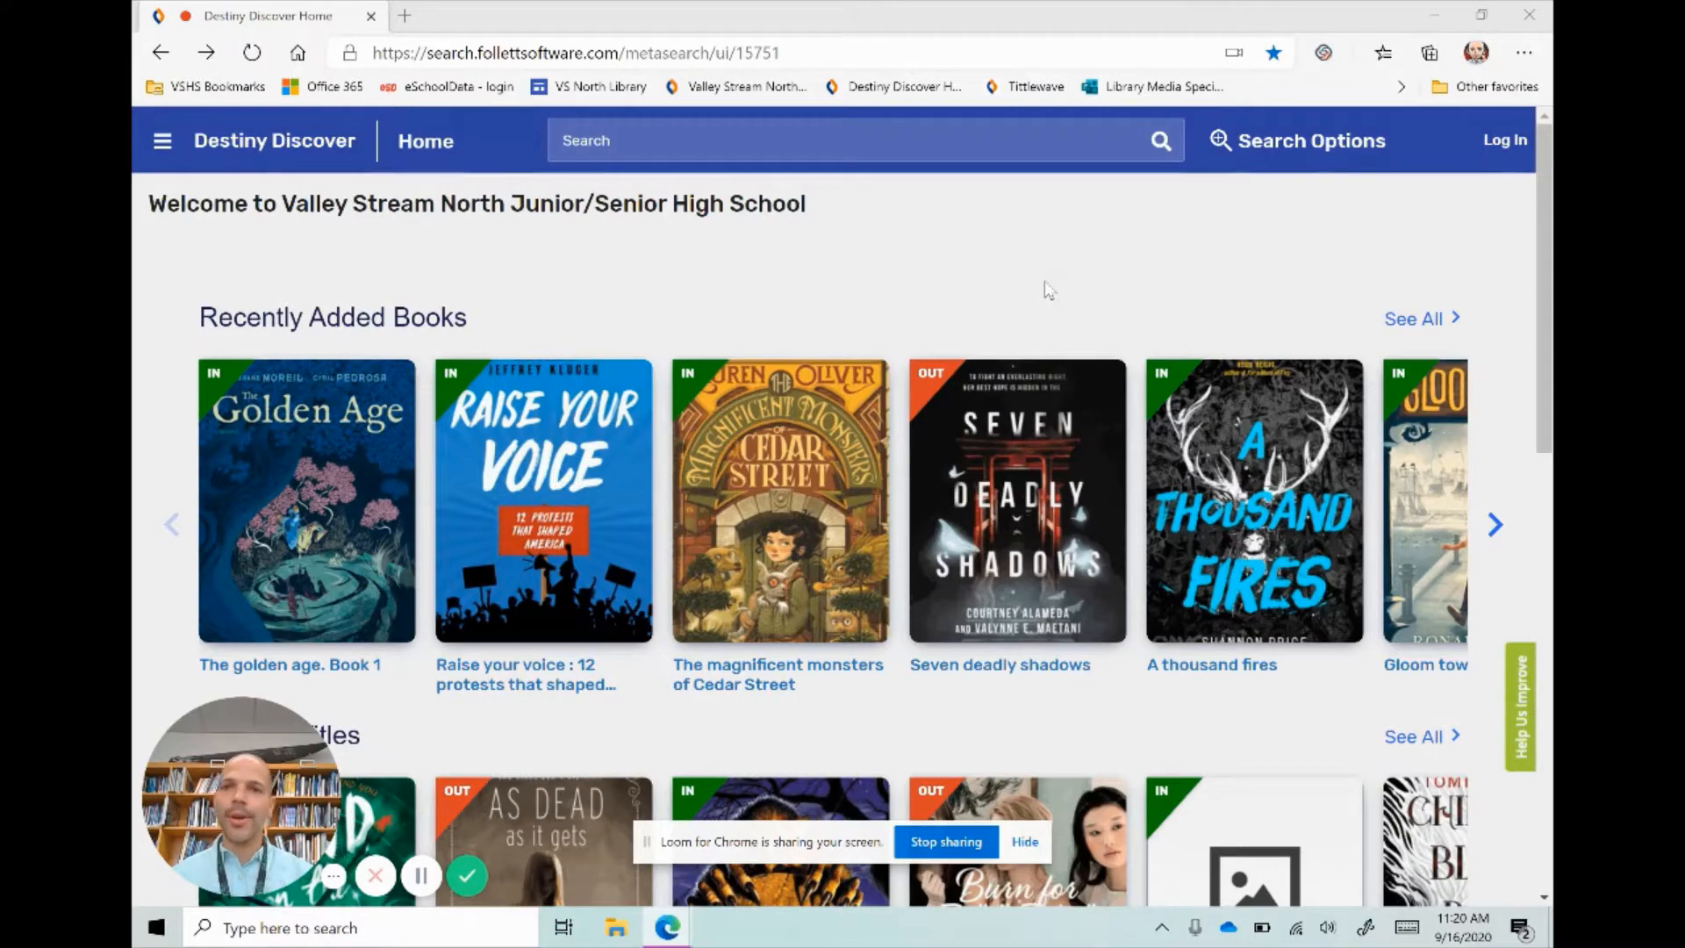
pyautogui.moveTo(811, 303)
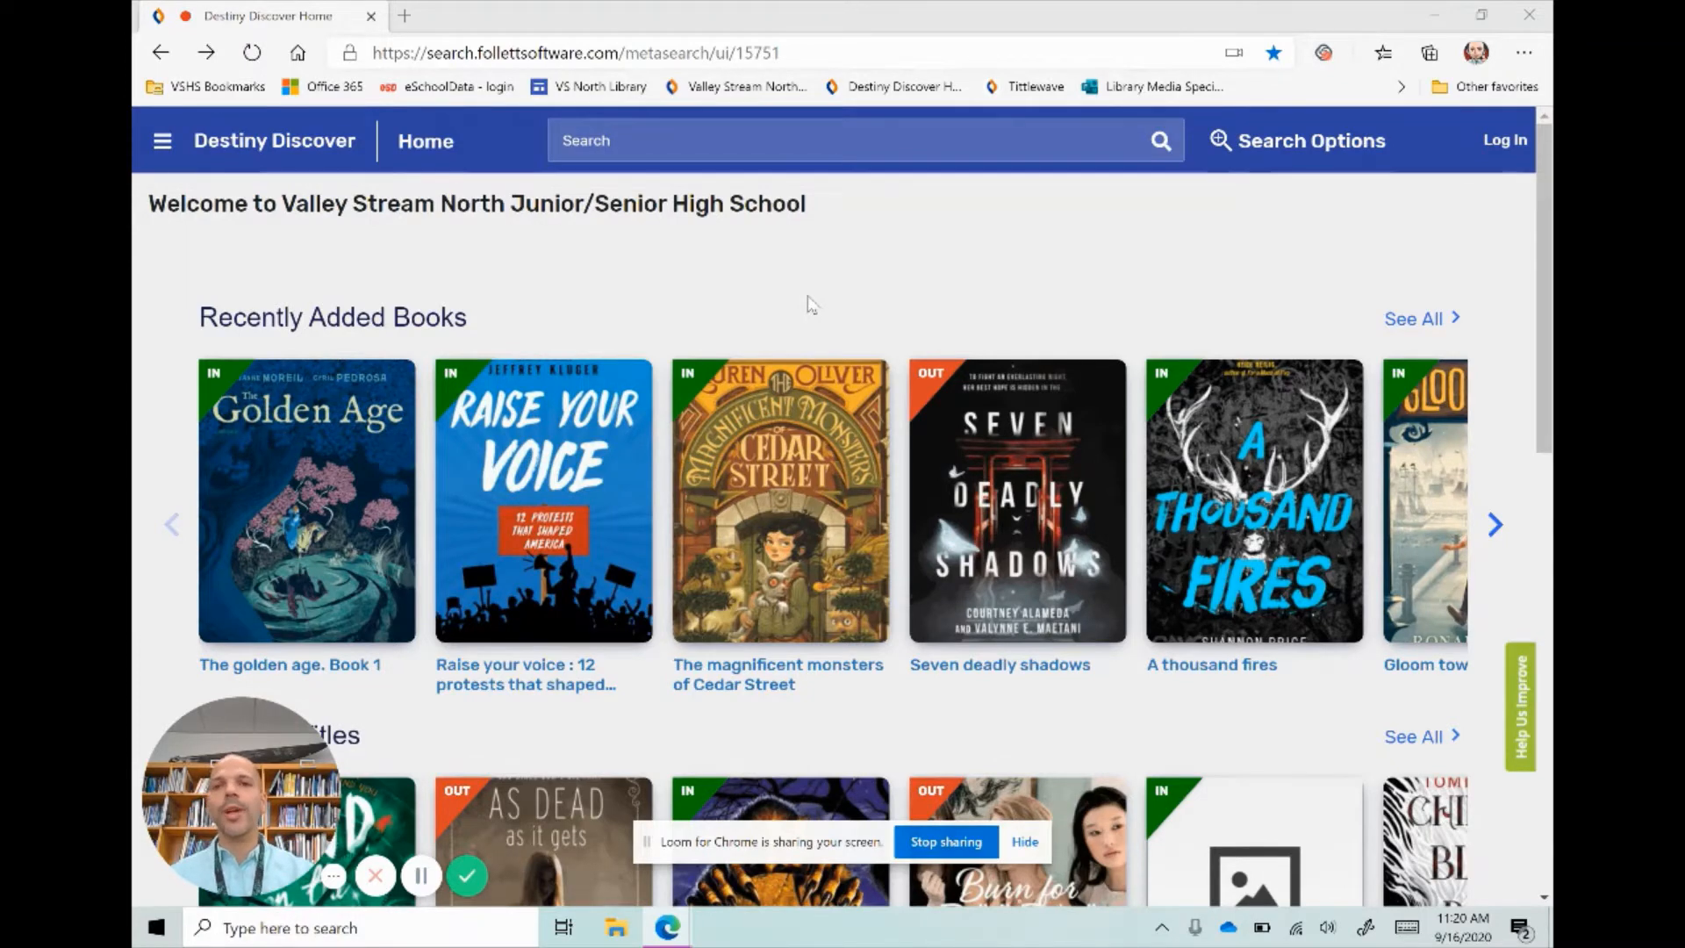
pyautogui.moveTo(753, 272)
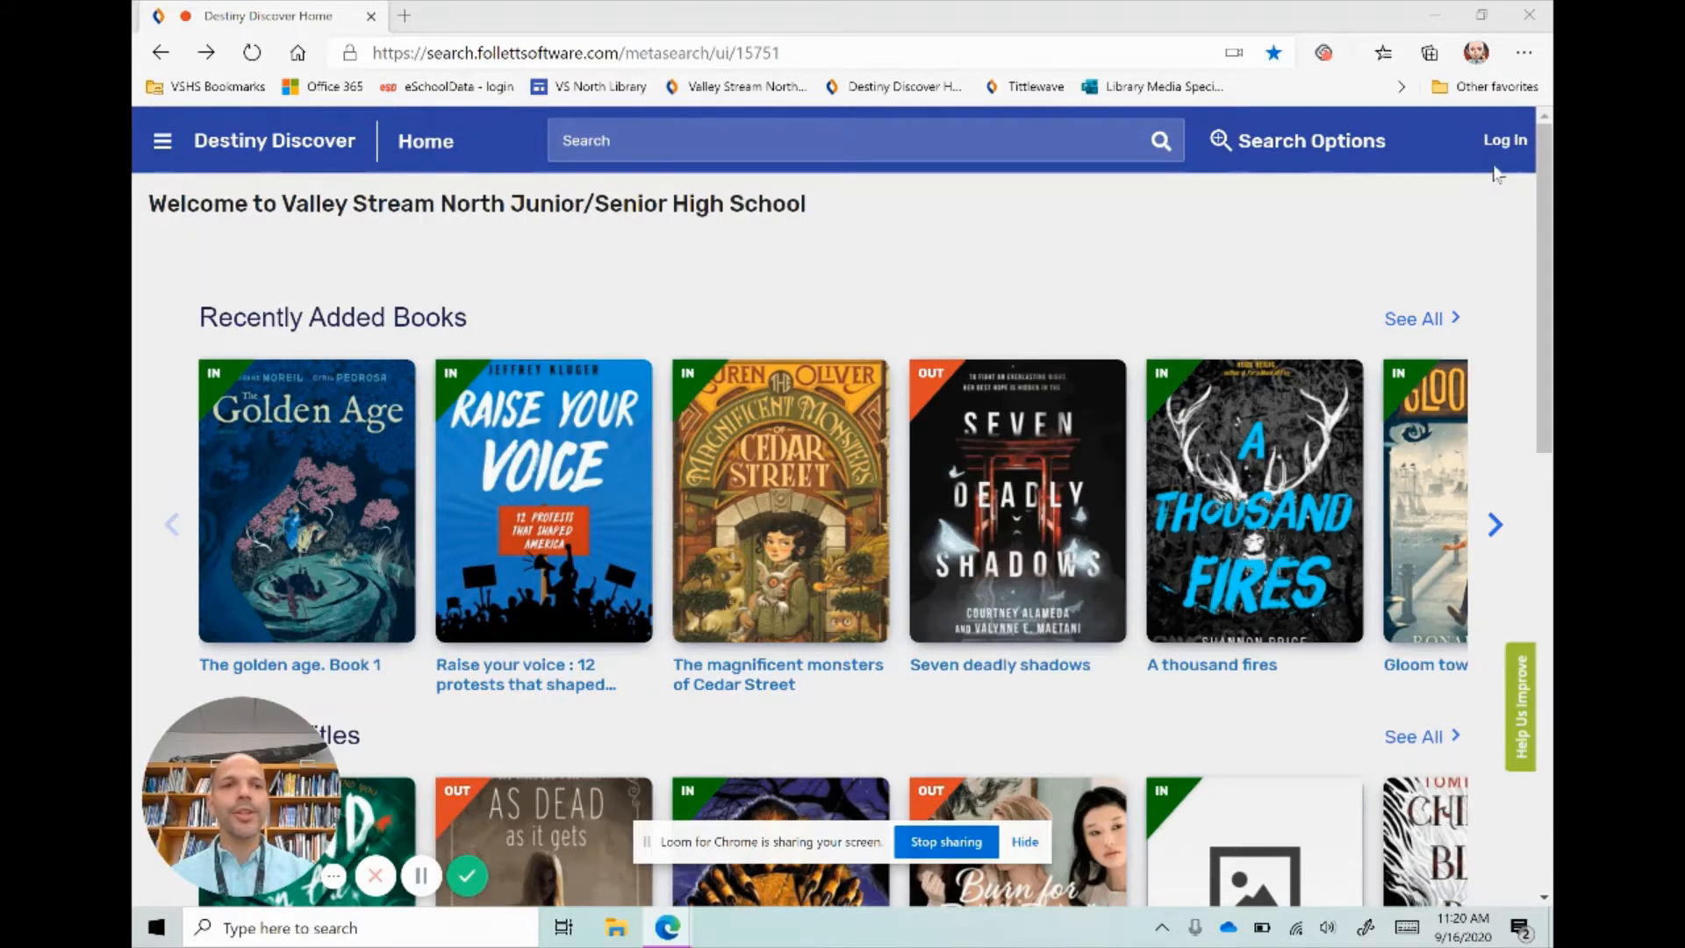
pyautogui.click(1504, 140)
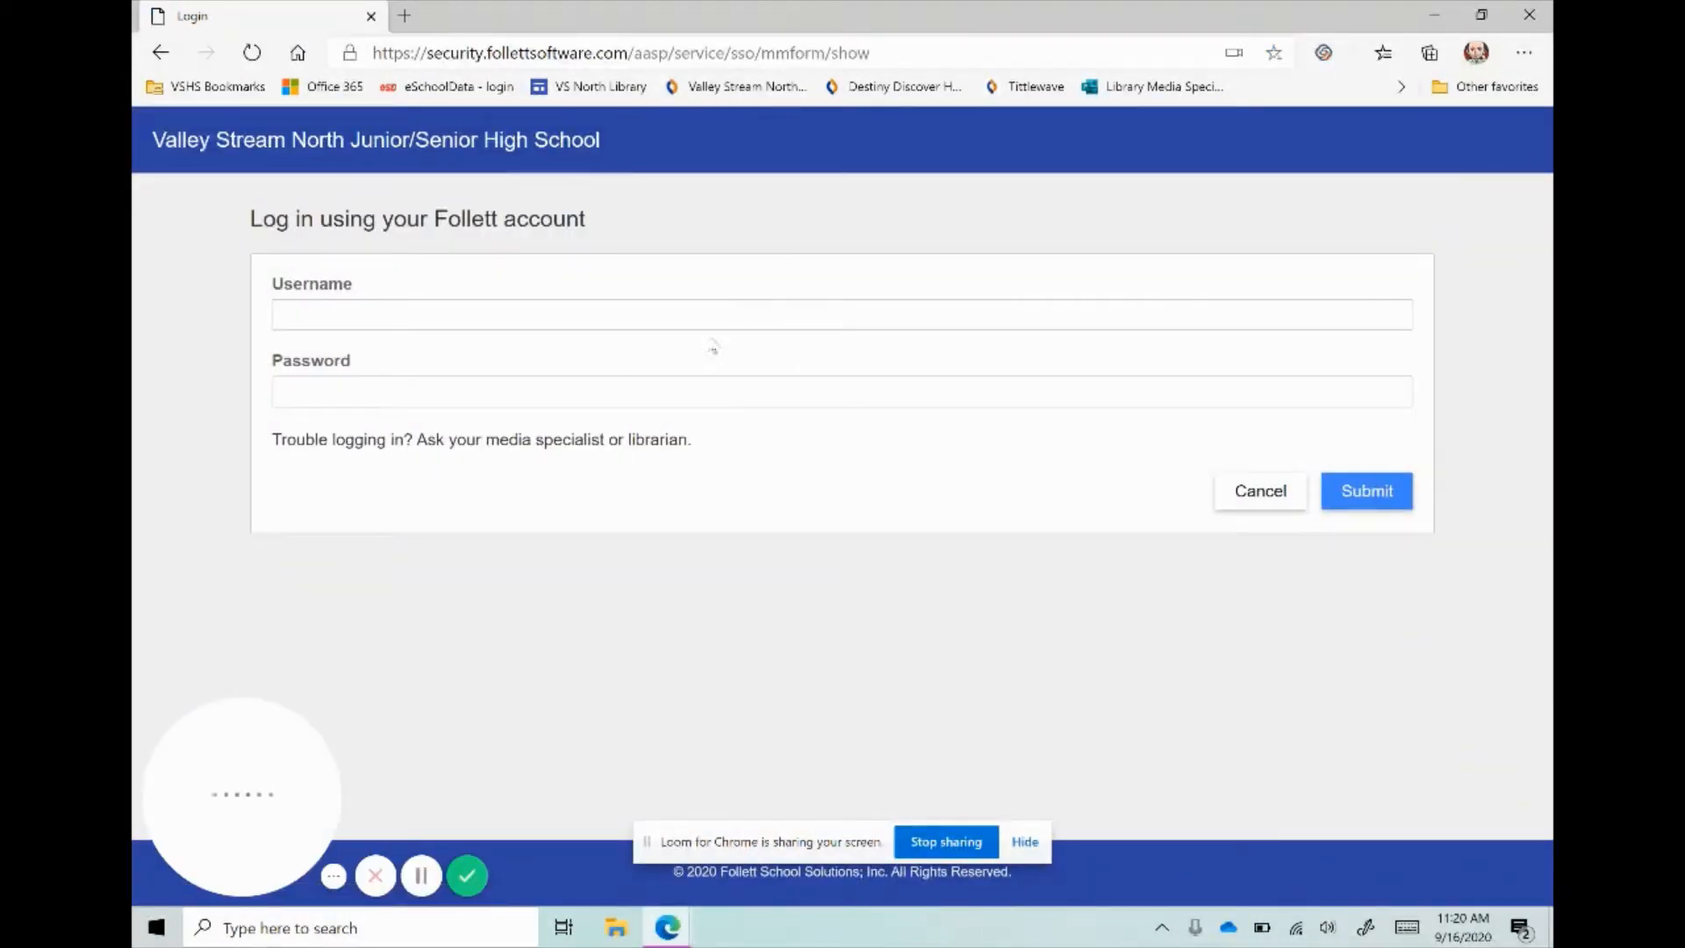
pyautogui.click(841, 314)
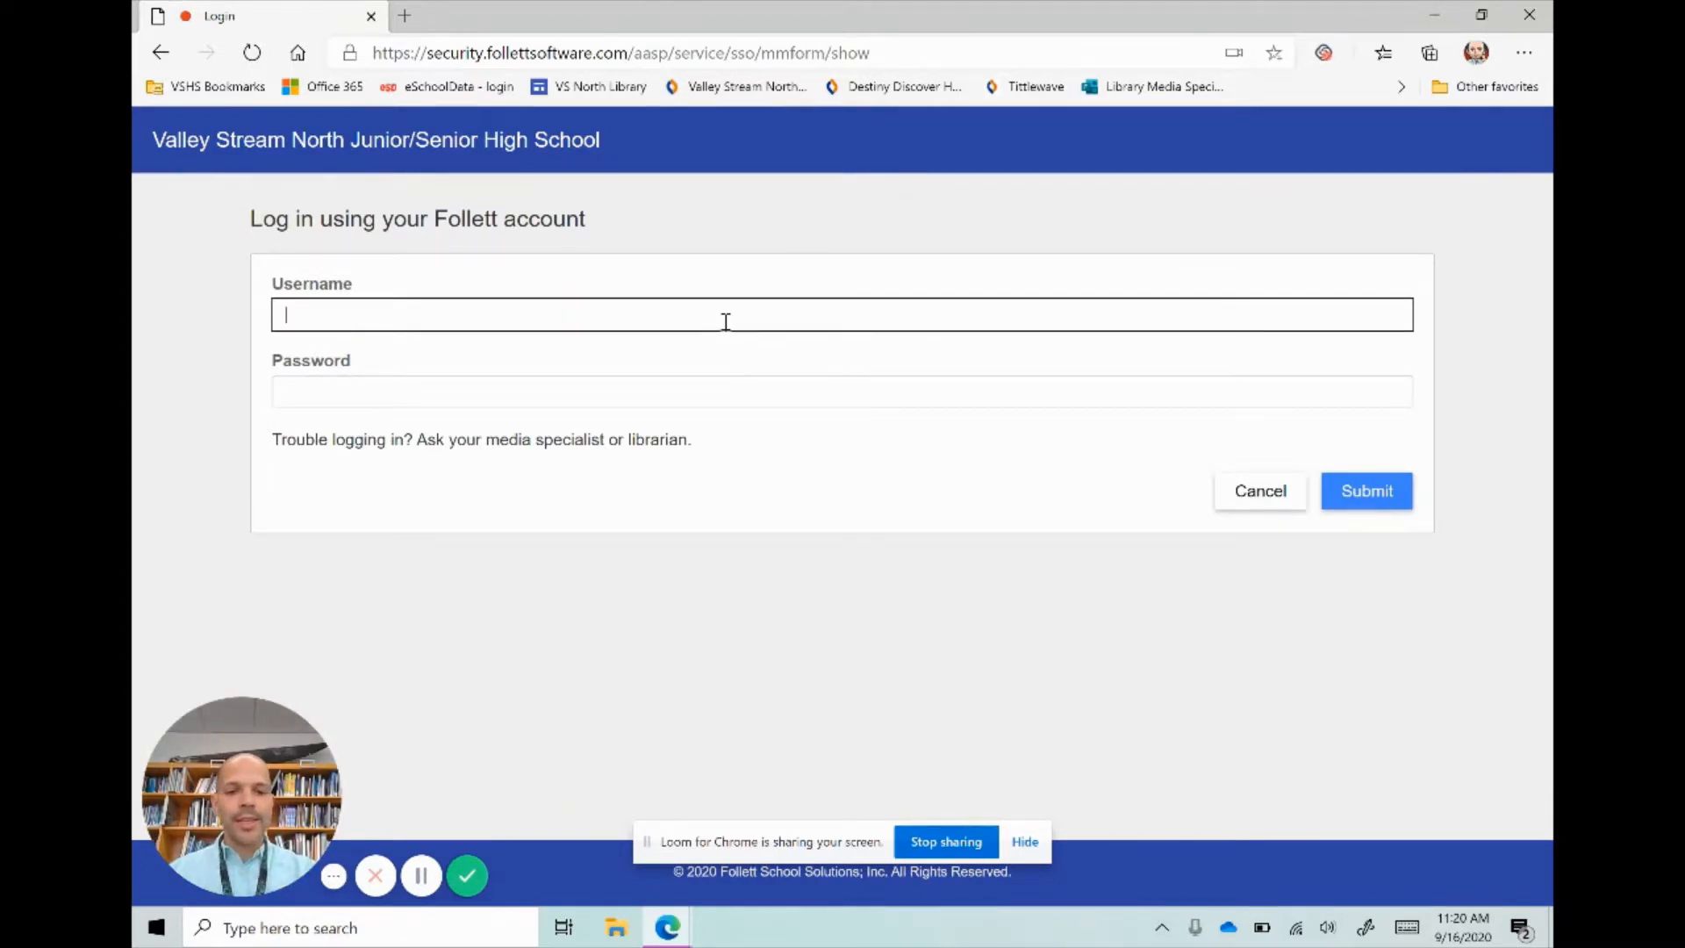
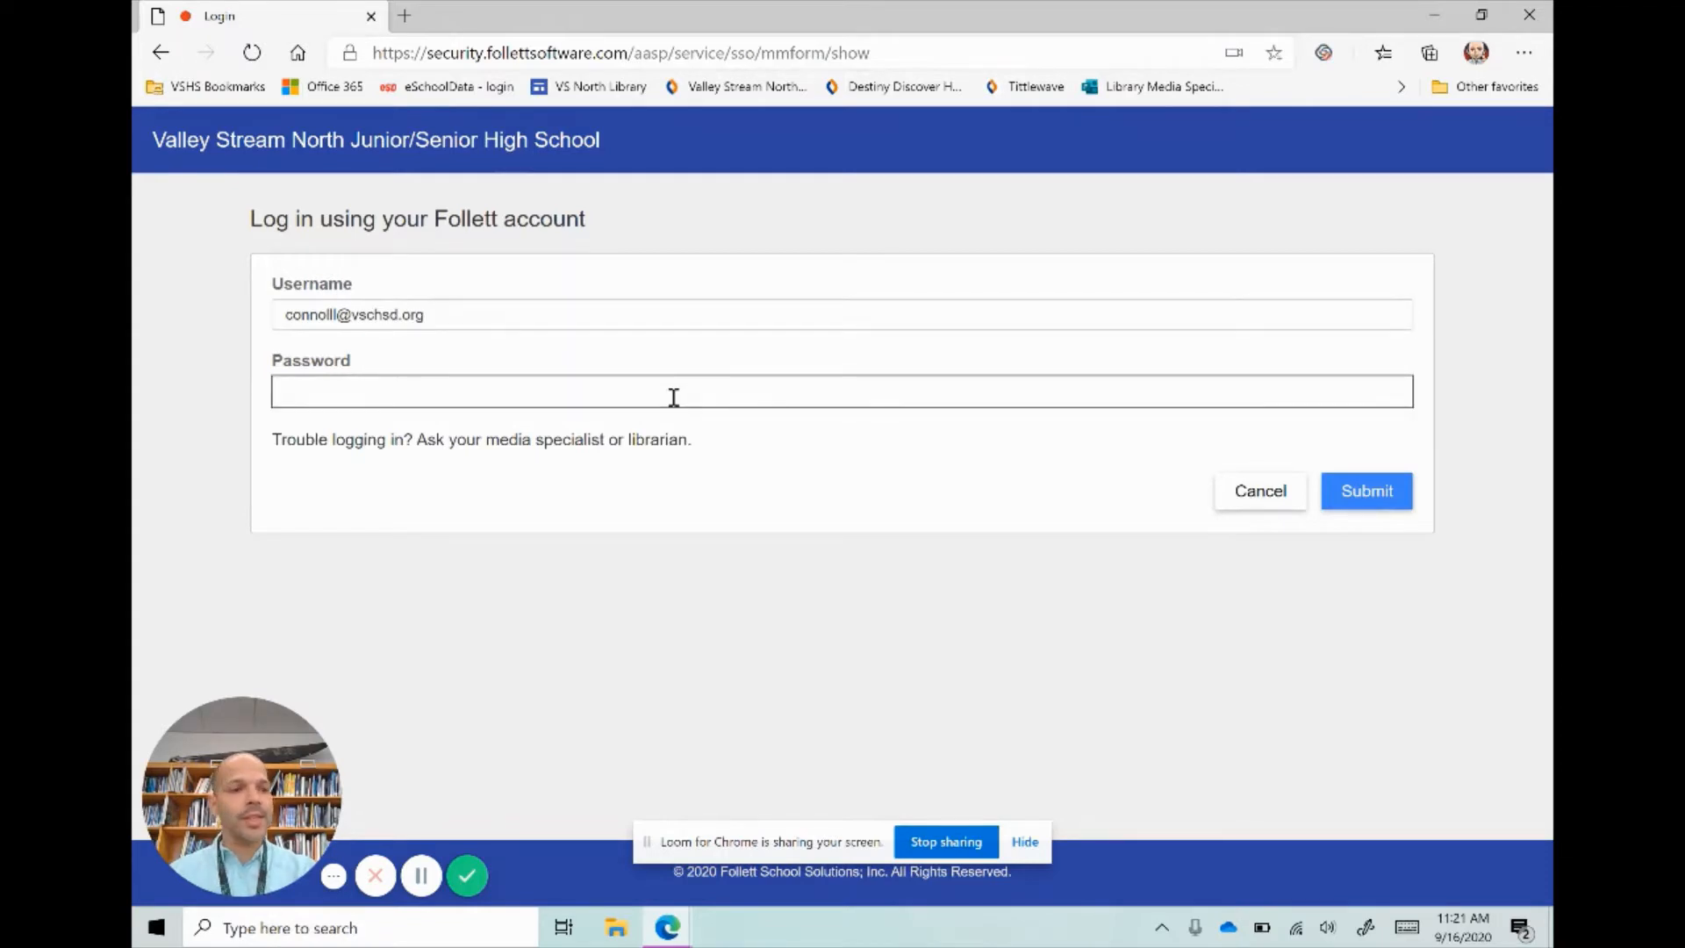
pyautogui.write('••')
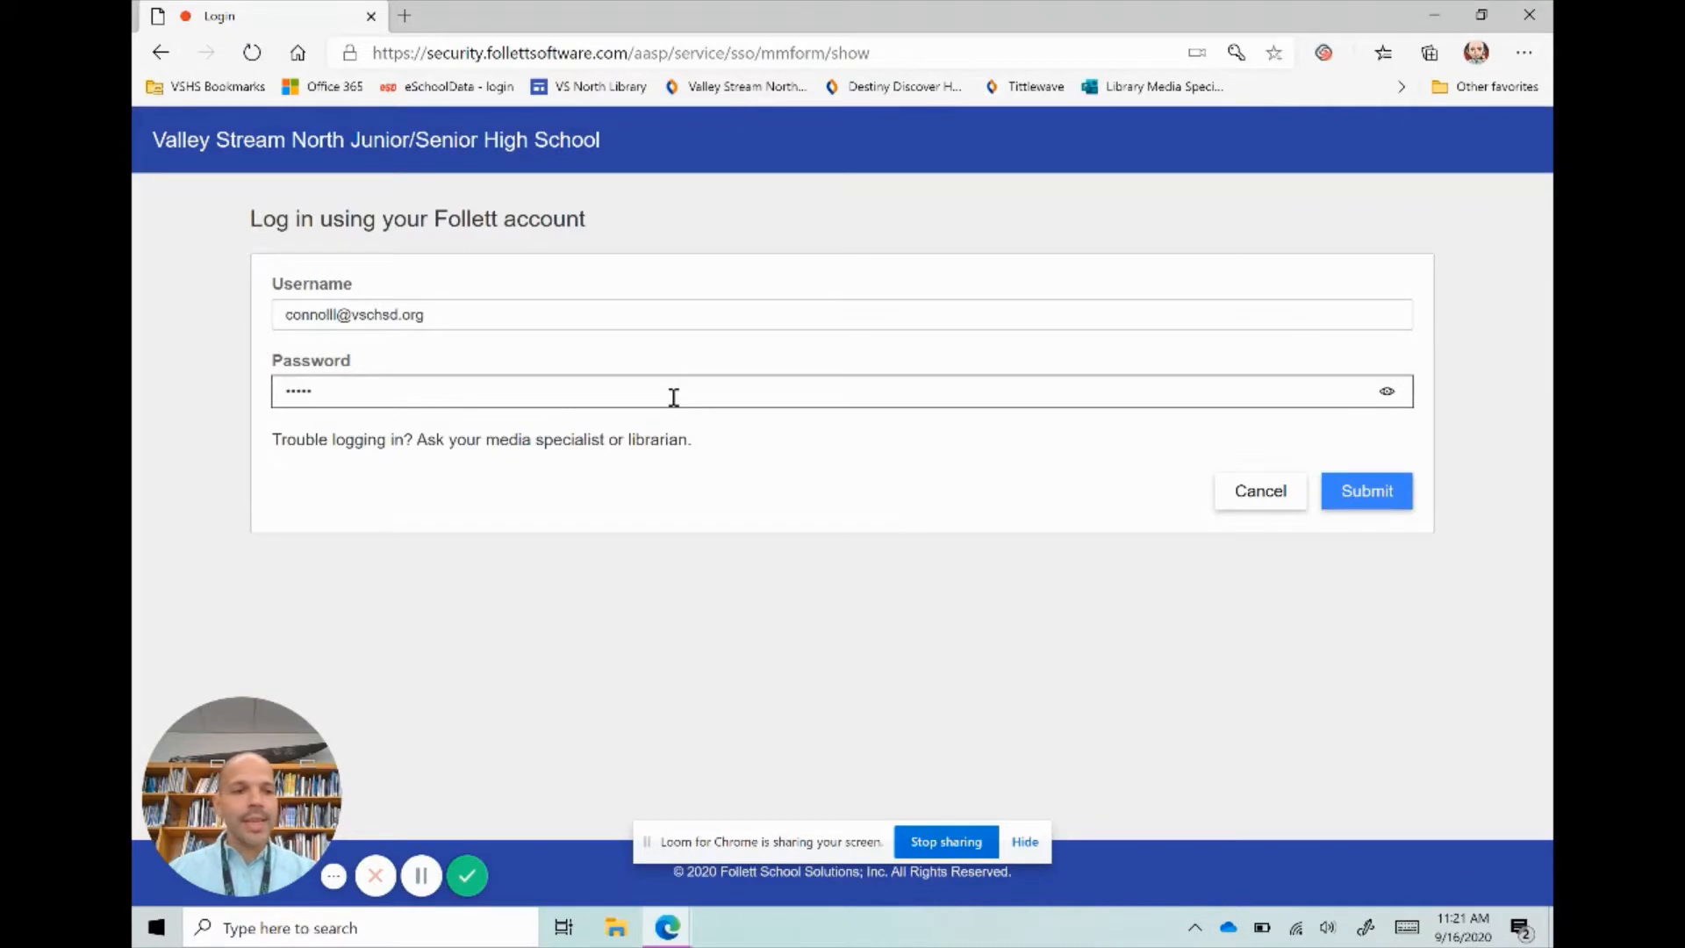
pyautogui.write('•')
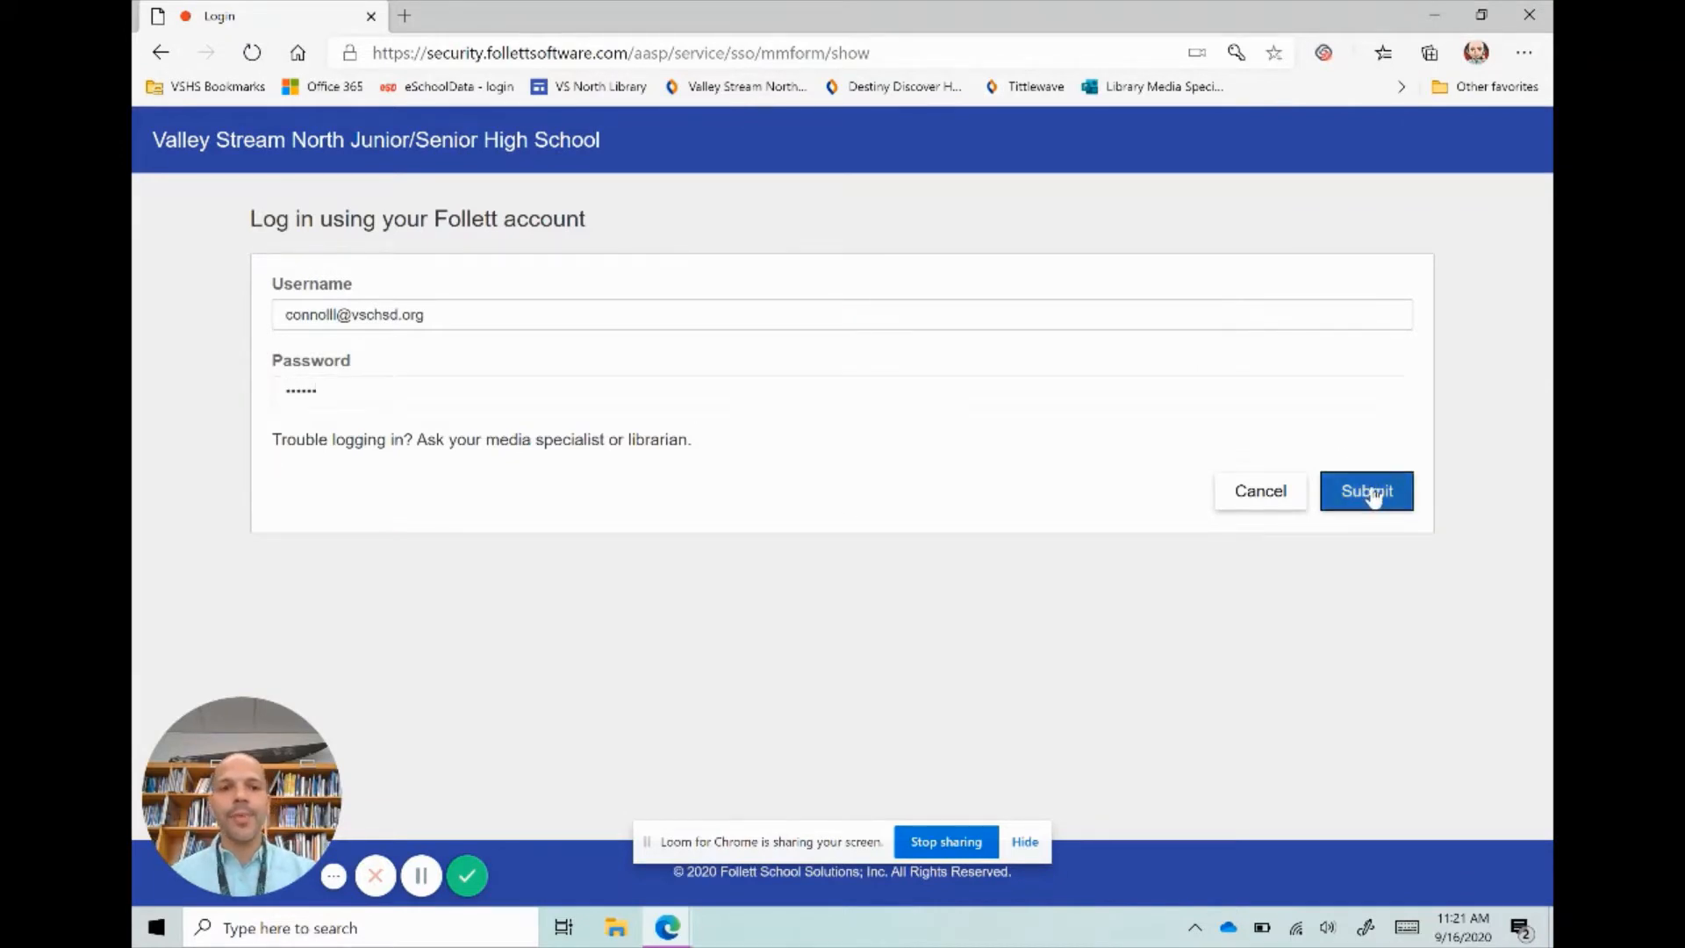
pyautogui.click(1366, 490)
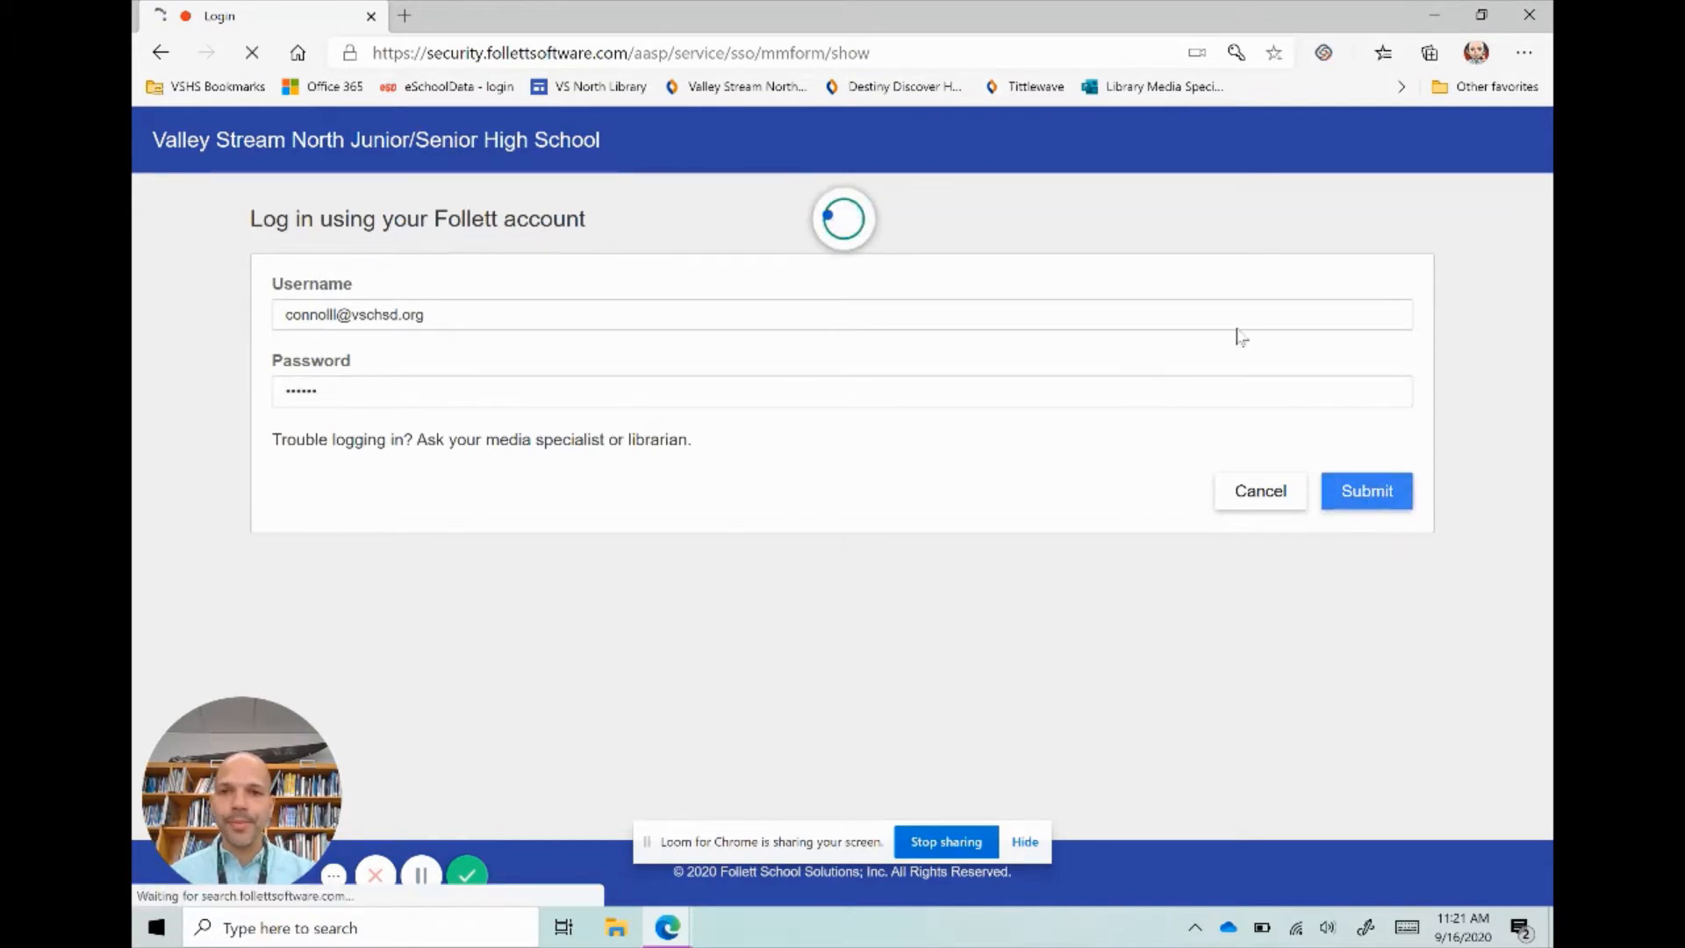
# - Browse the Recently Added, Popular Titles and eBooks shelves on the signed-in home page
pyautogui.click(1366, 490)
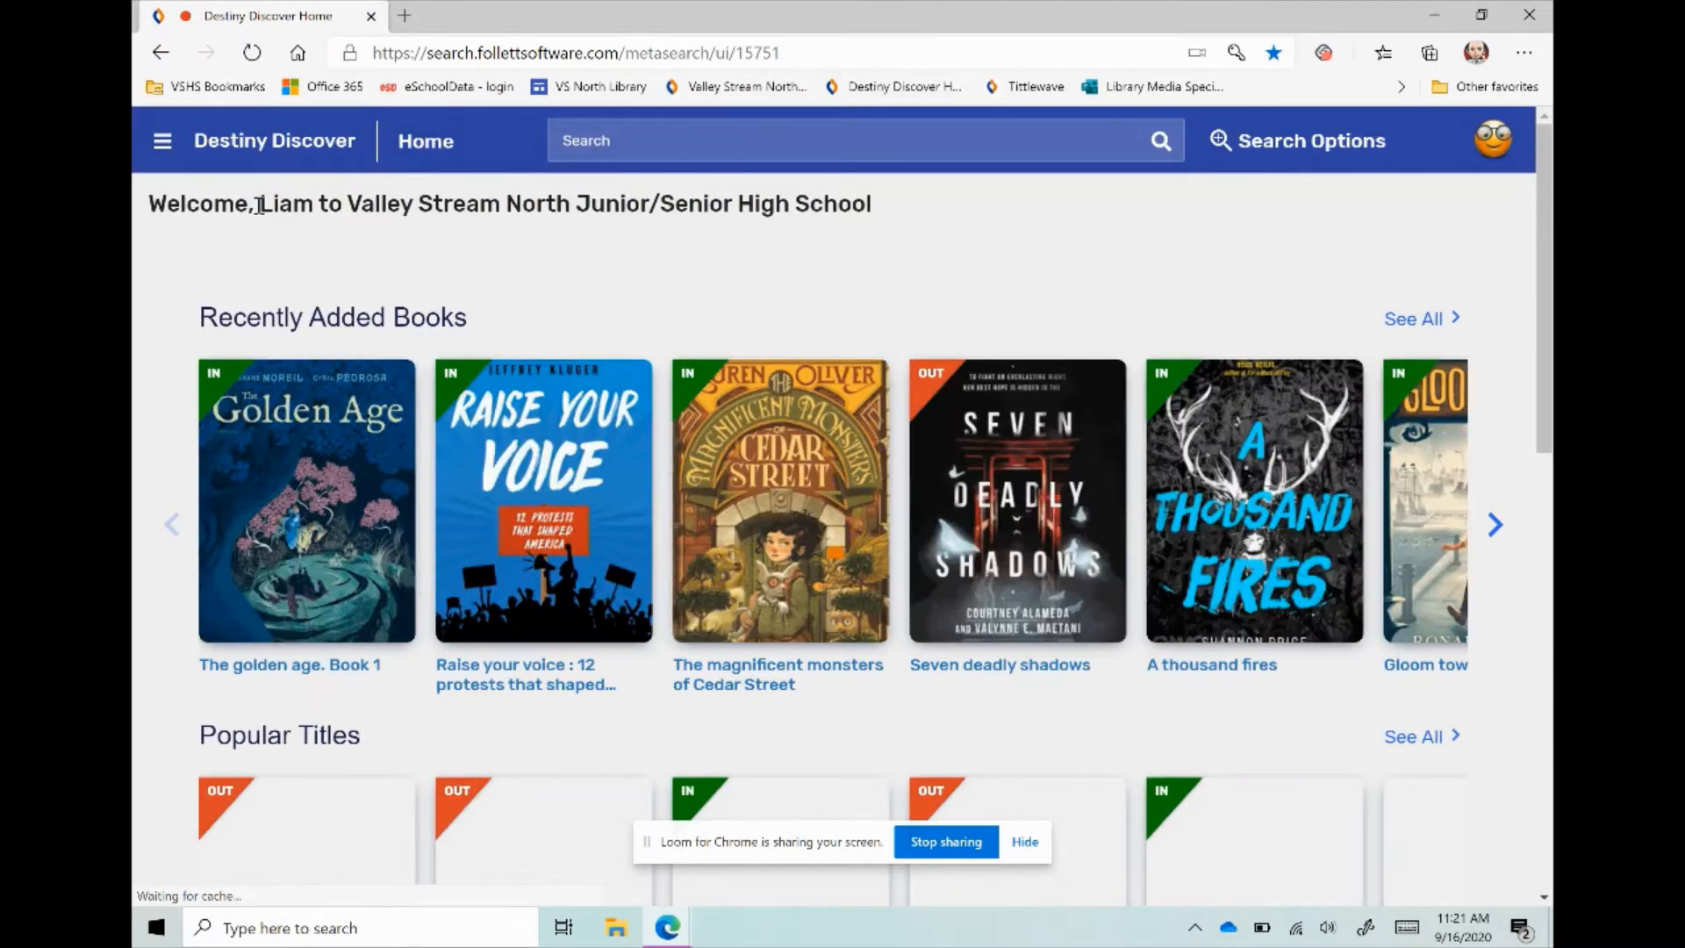
pyautogui.scroll(-3)
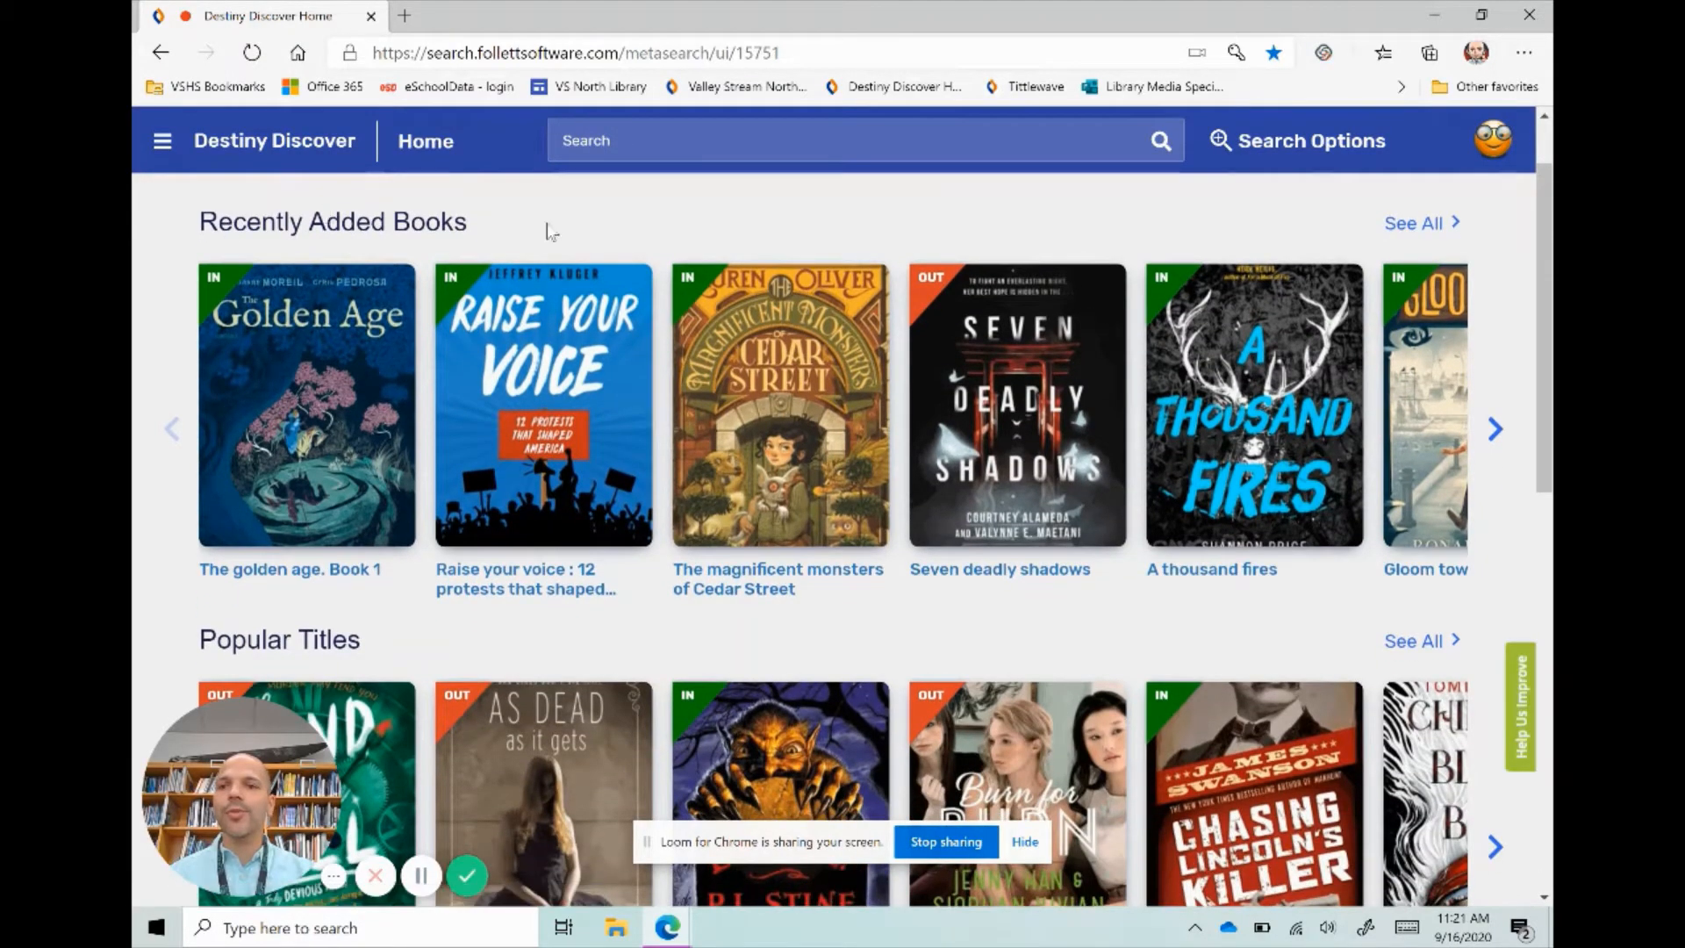
pyautogui.scroll(-3)
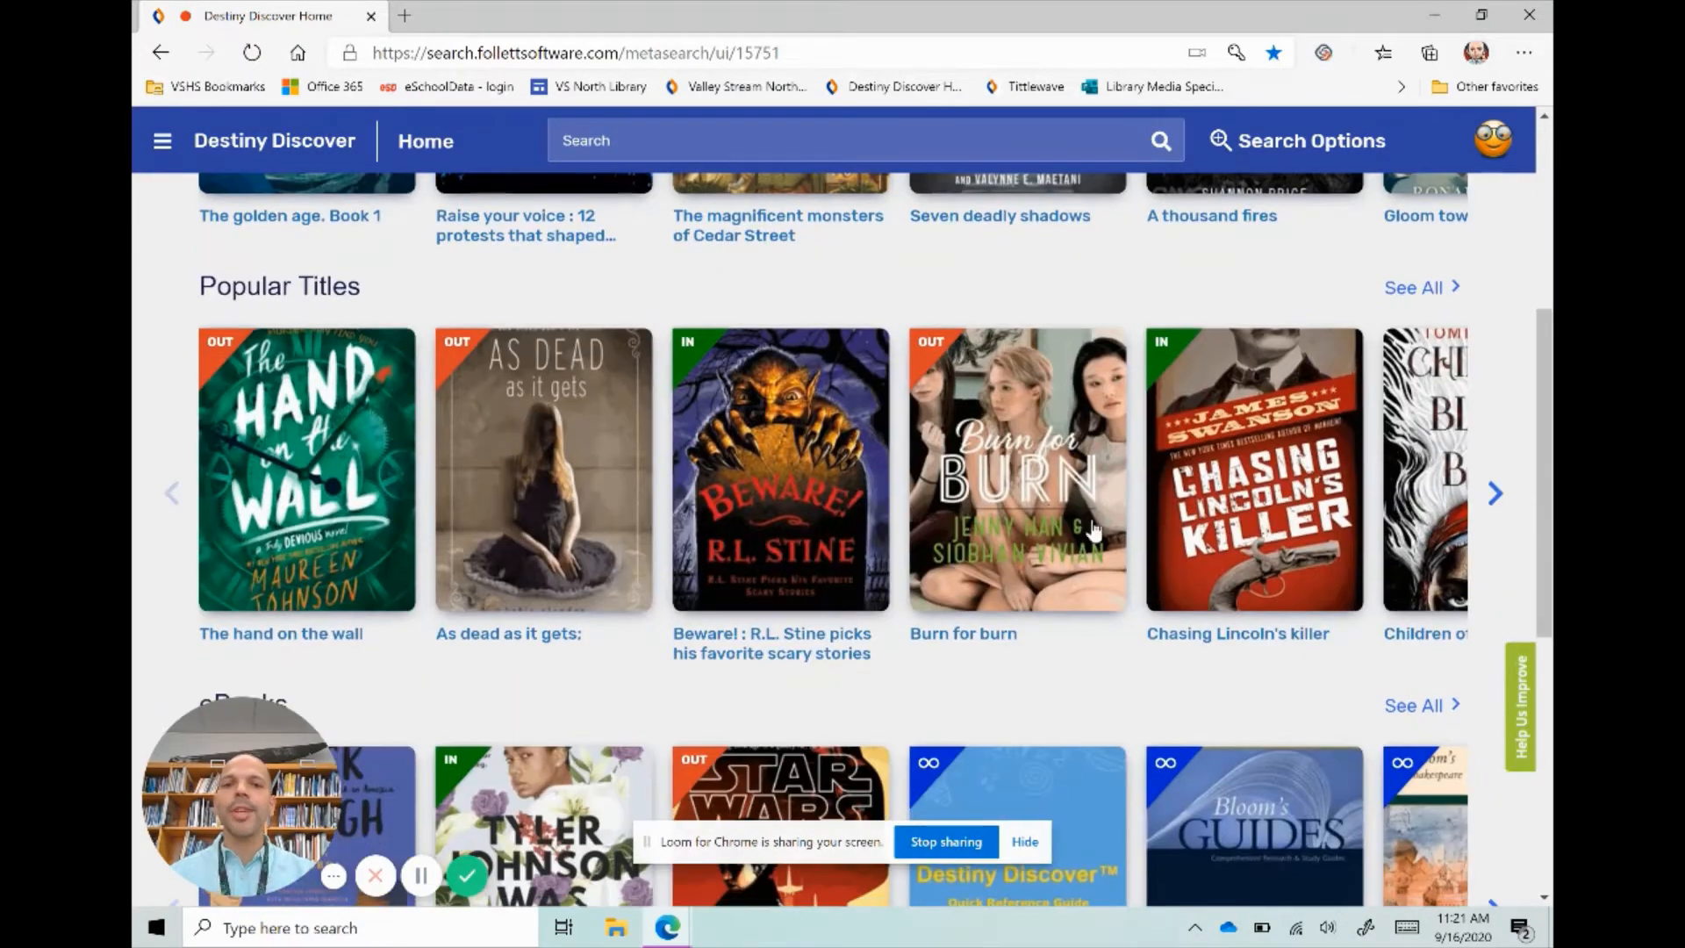
pyautogui.scroll(-3)
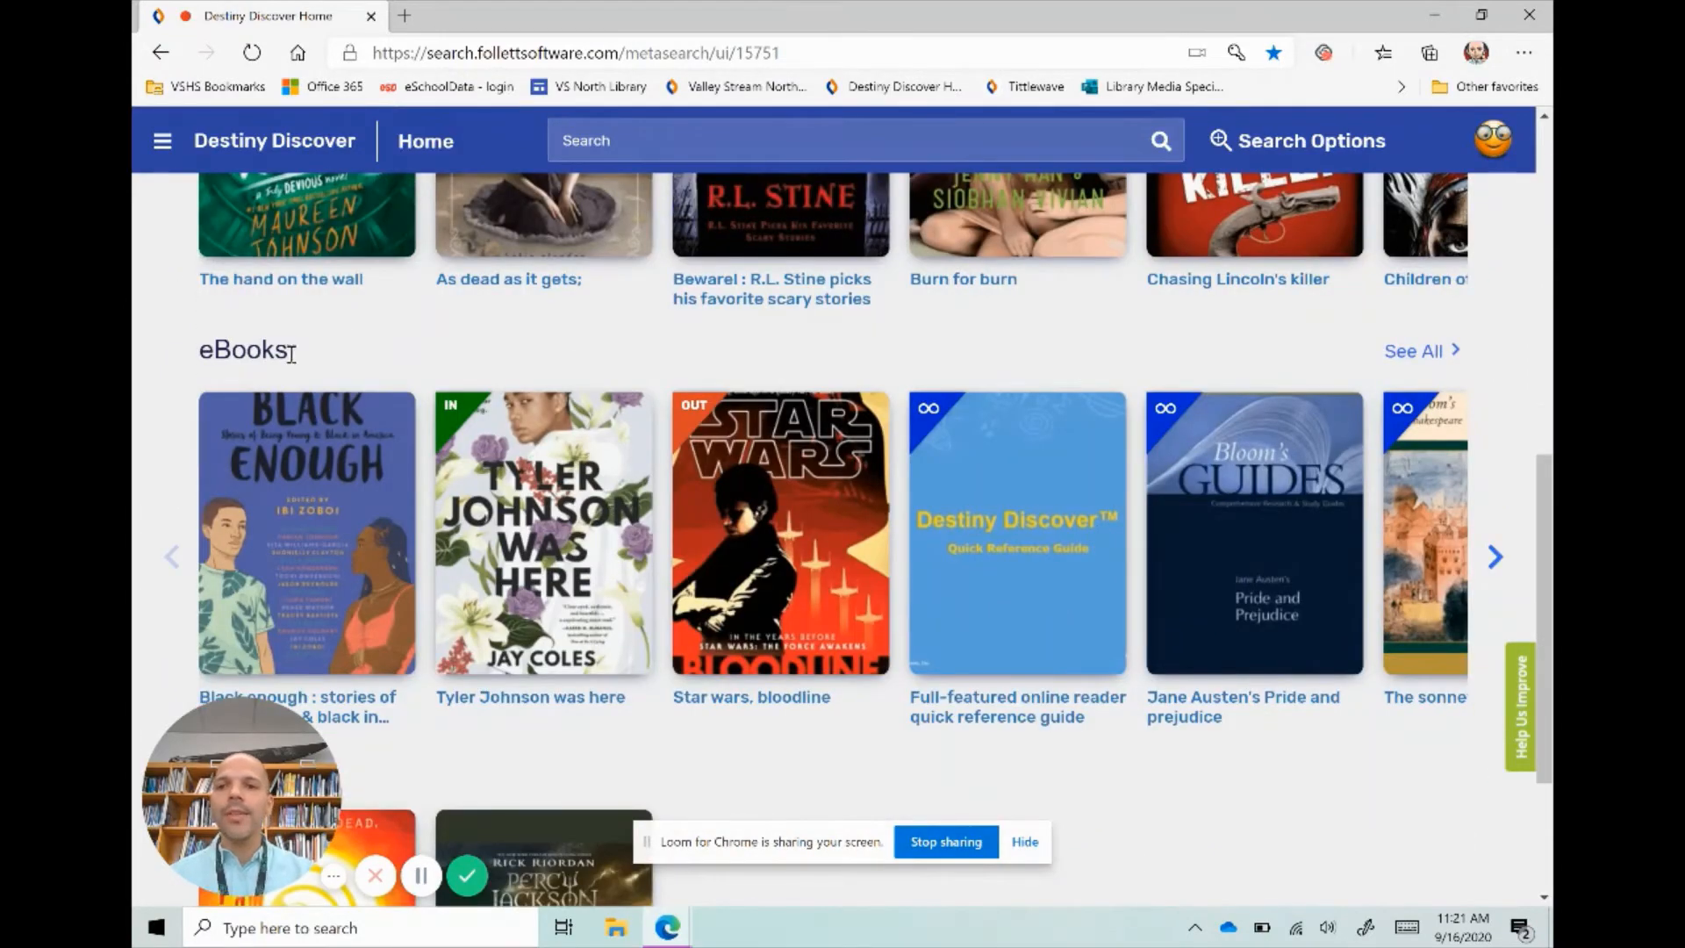
pyautogui.scroll(-3)
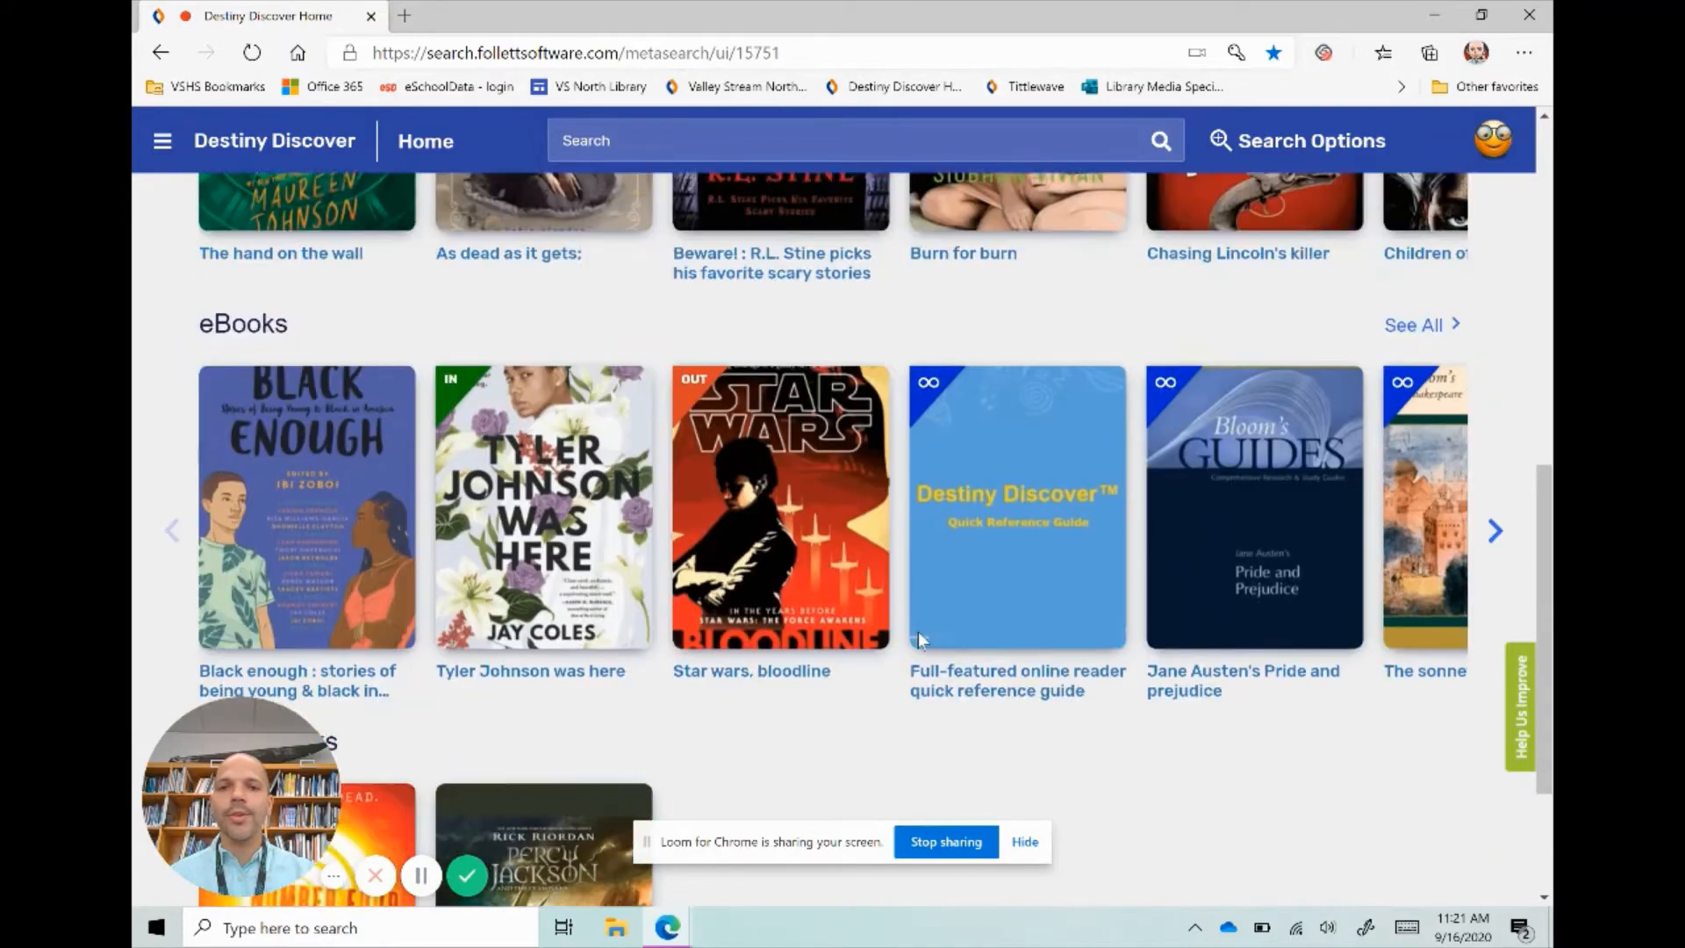
pyautogui.scroll(3)
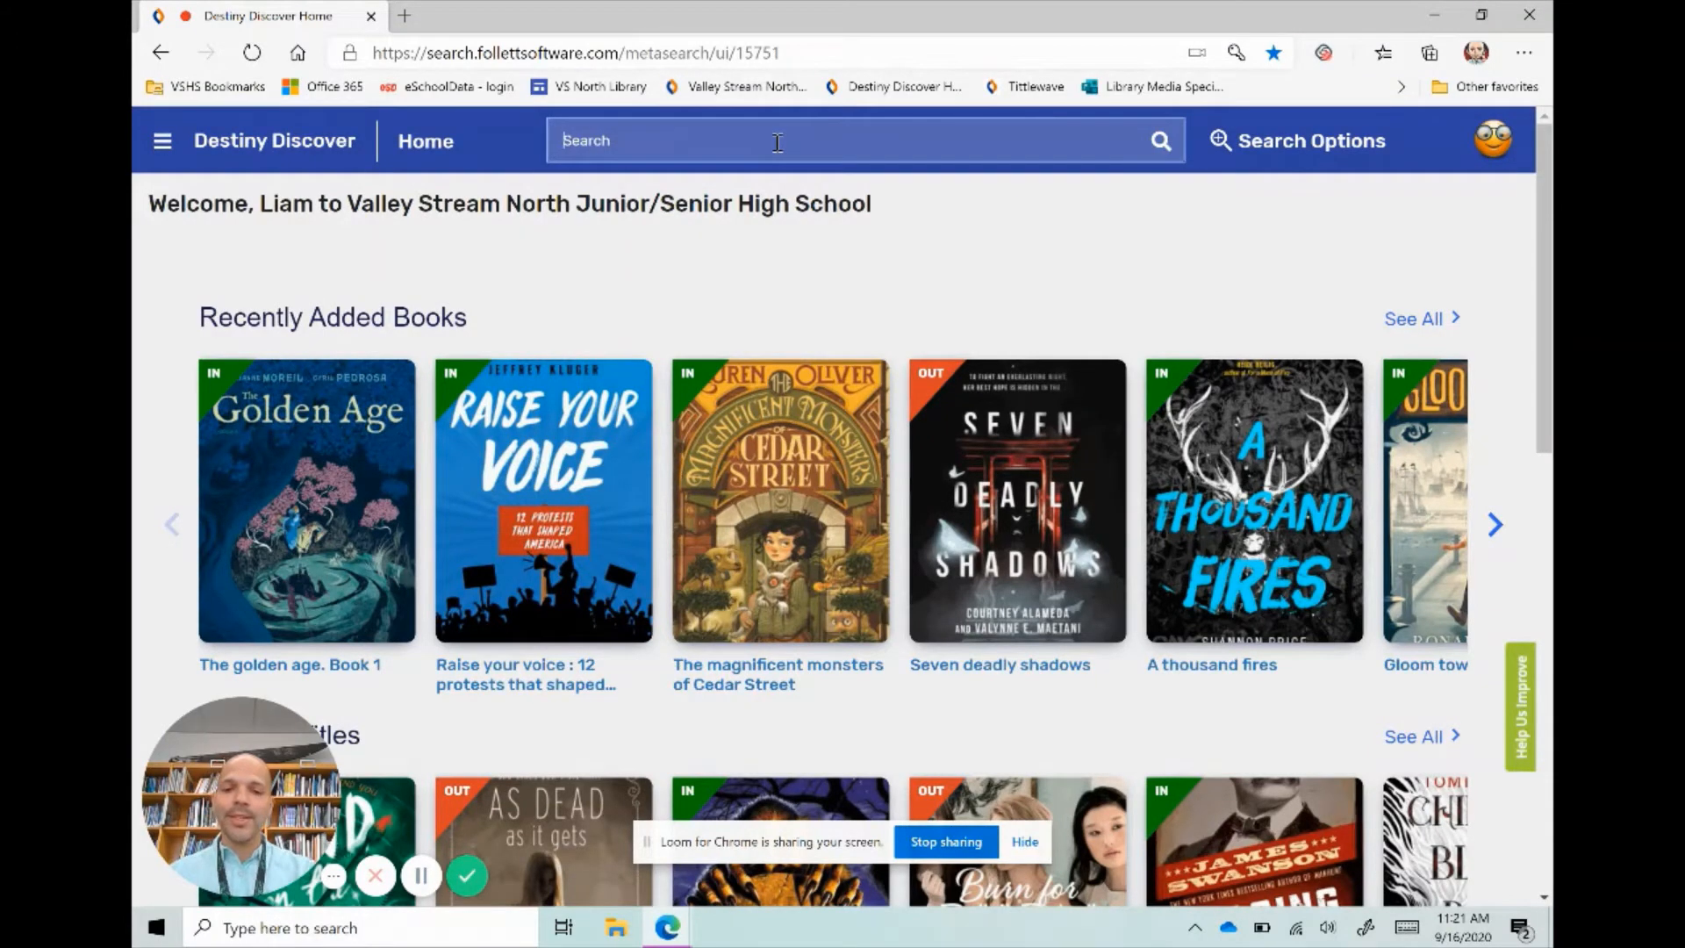
# - Search the catalogue for 'The Wild Robot', returning The wild robot and The wild robot escapes
pyautogui.write('The Wild')
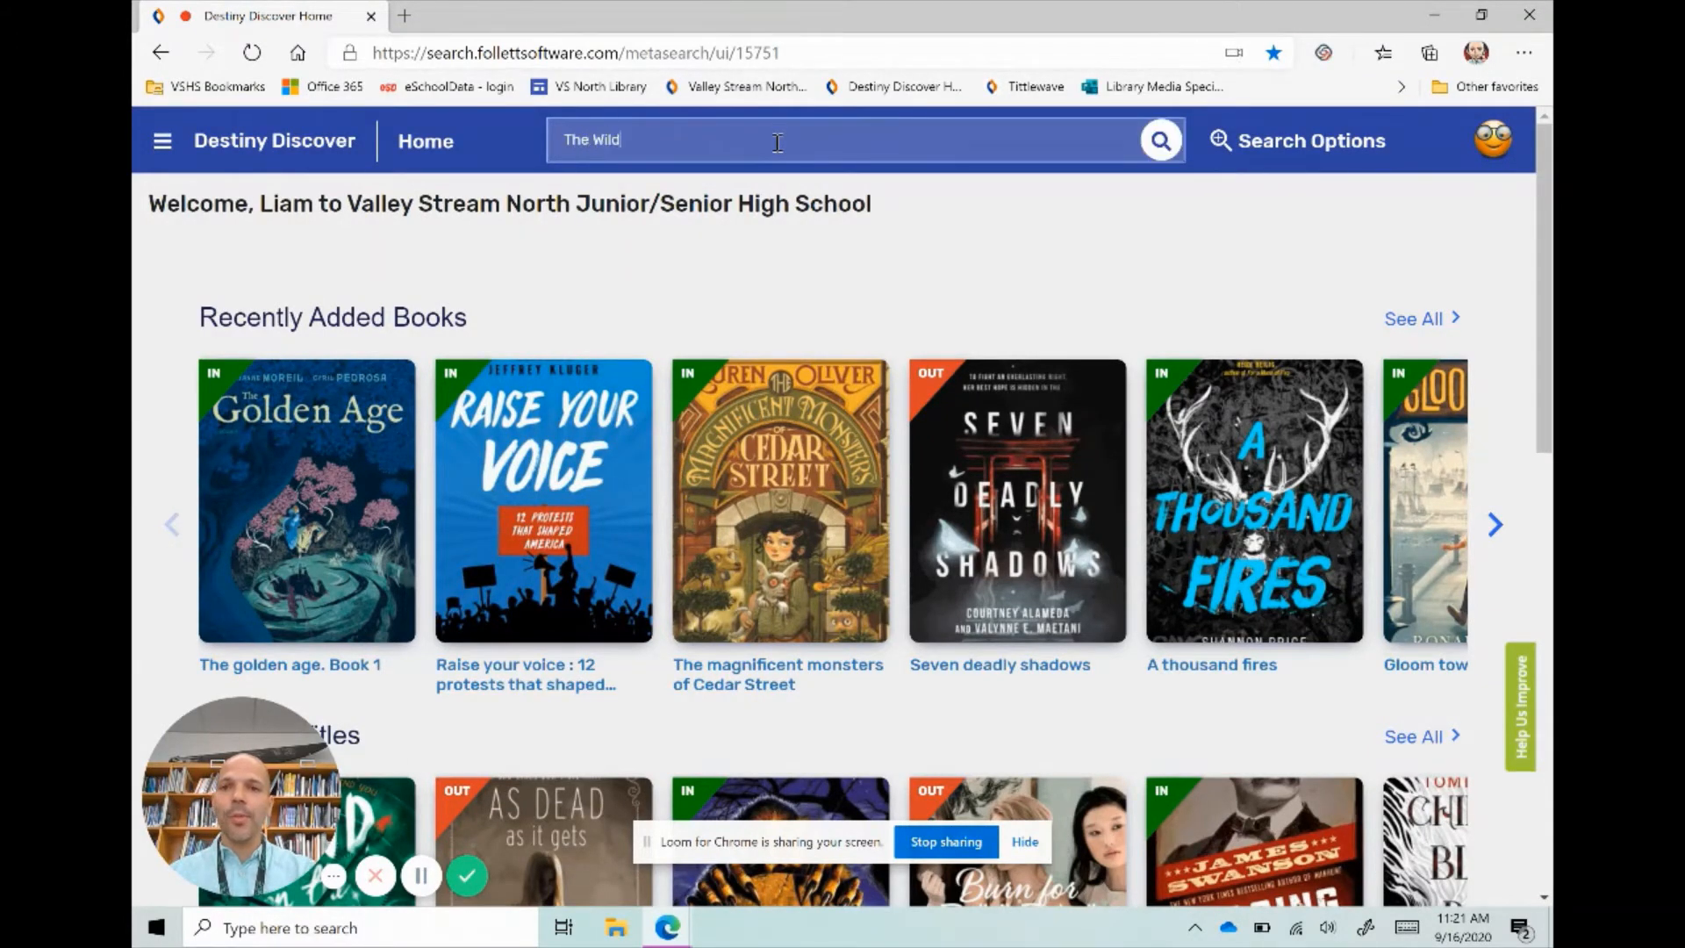
pyautogui.write('Robot')
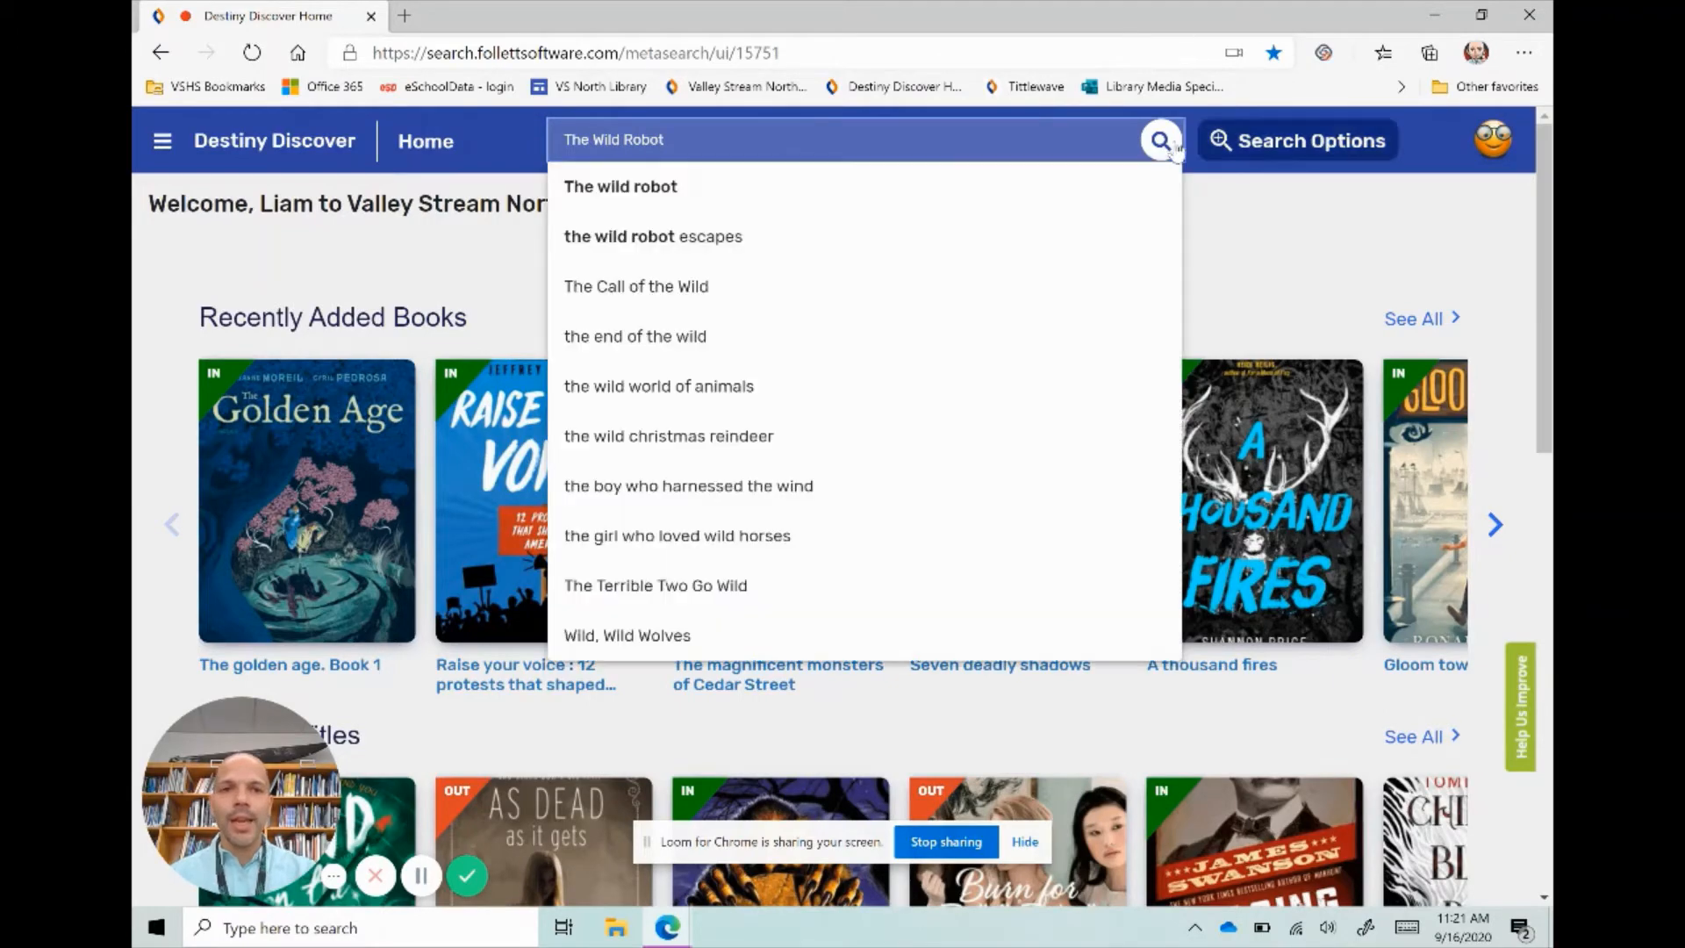
pyautogui.click(1161, 141)
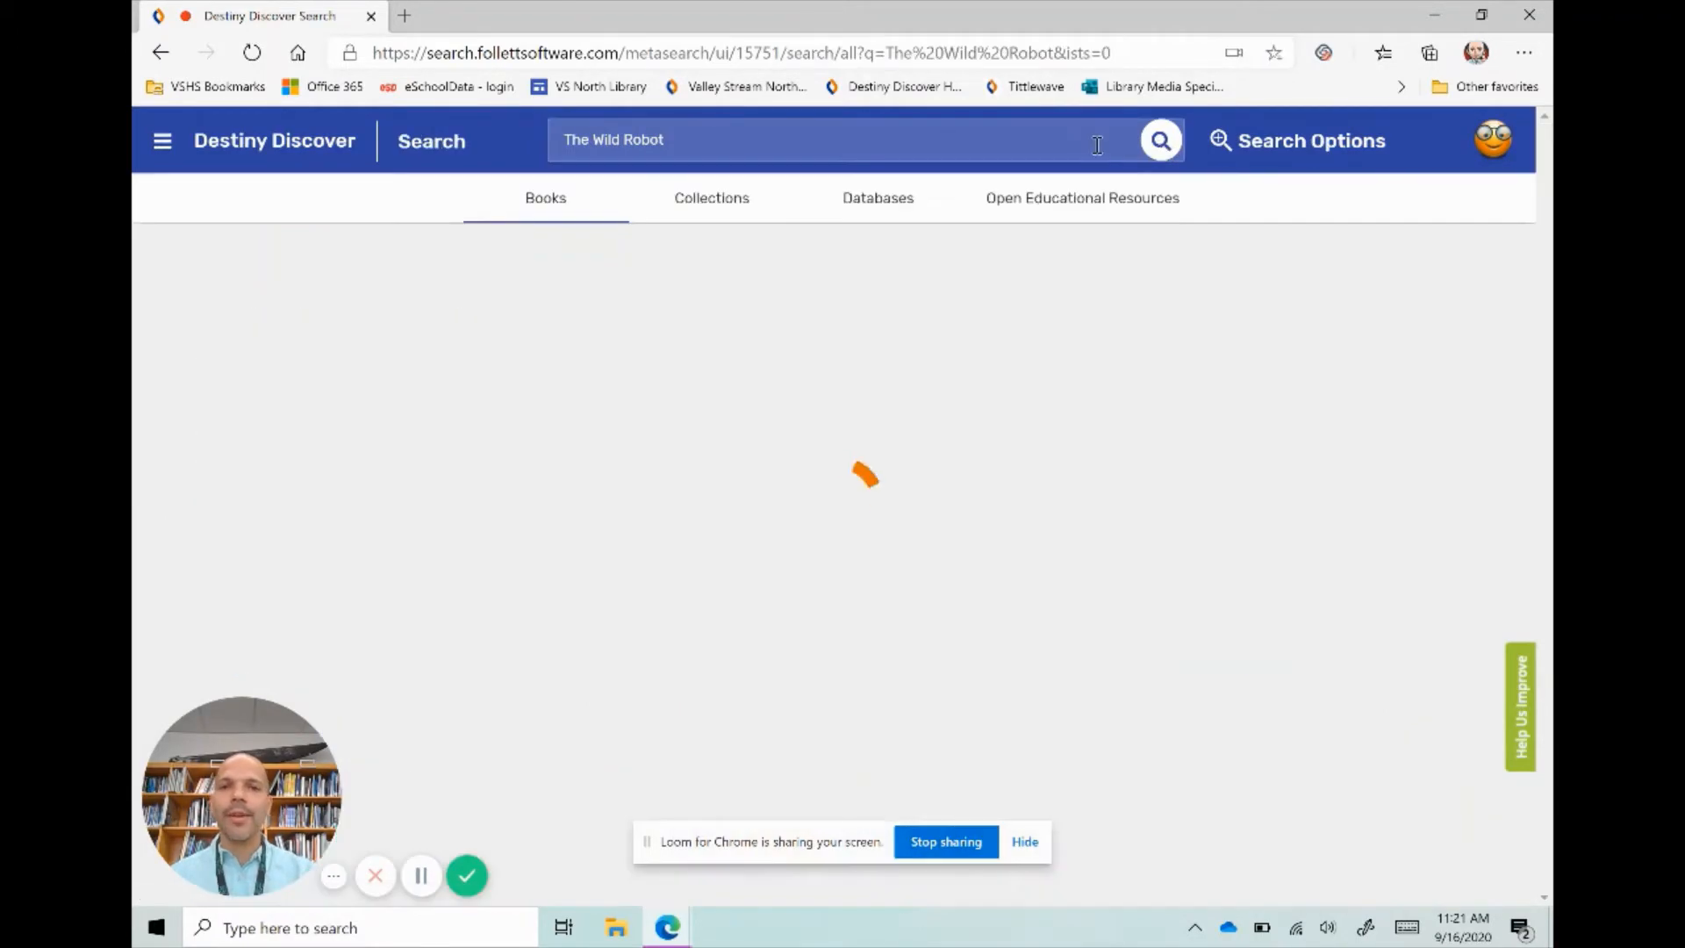
pyautogui.click(1160, 141)
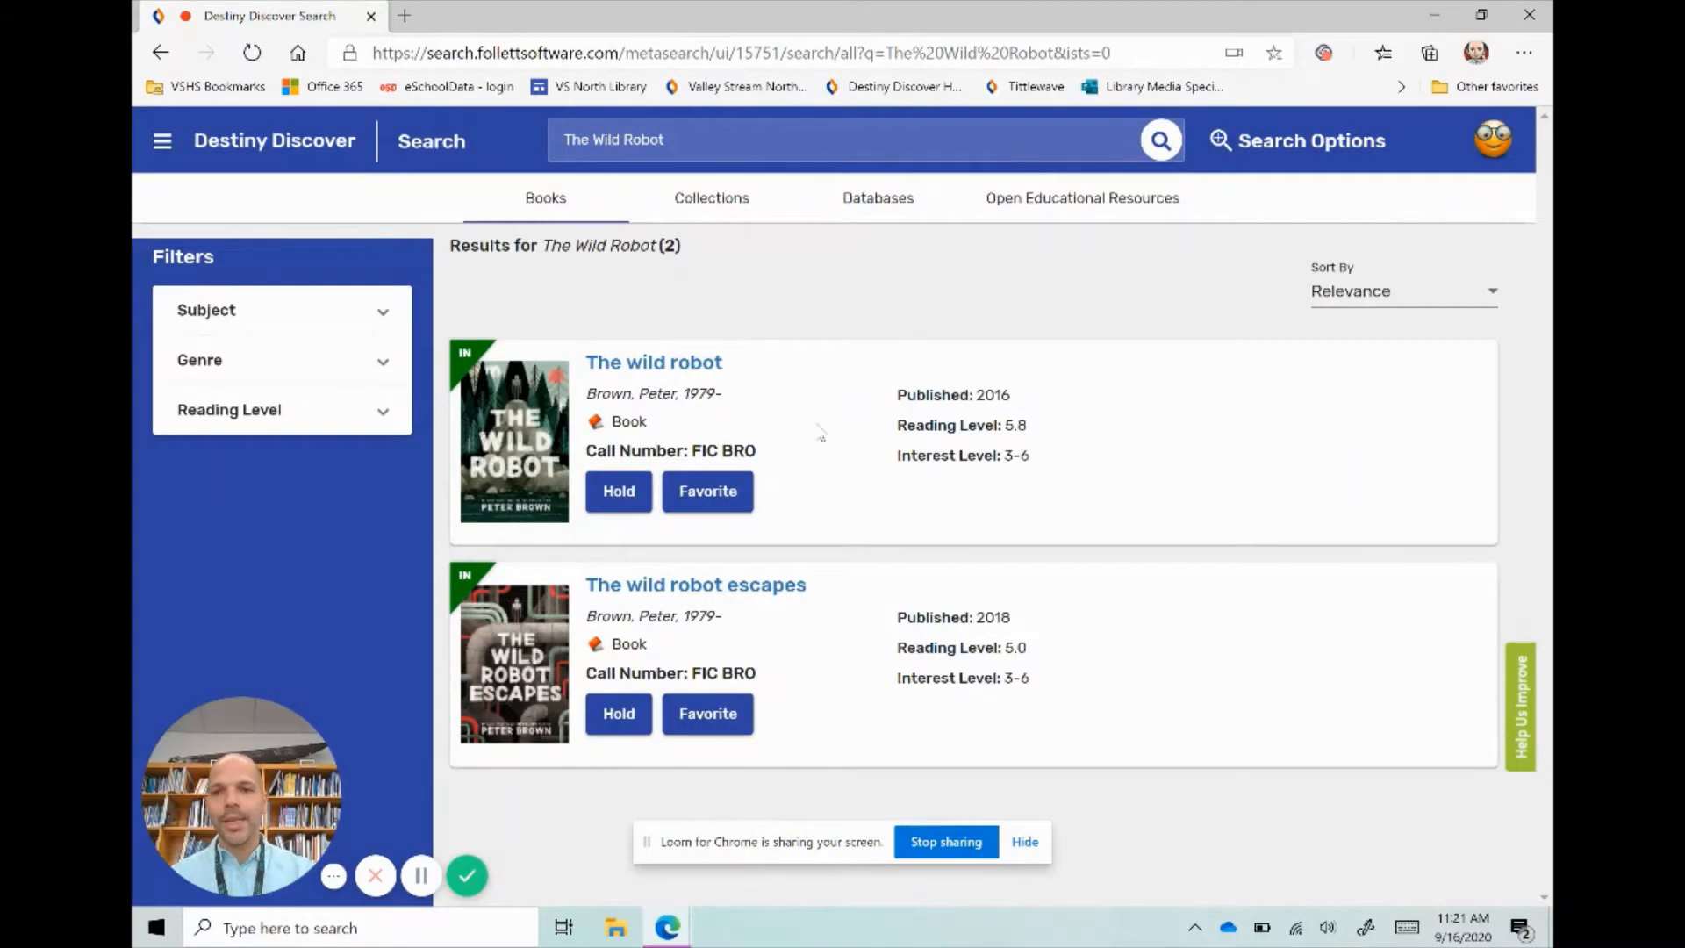
pyautogui.moveTo(1085, 558)
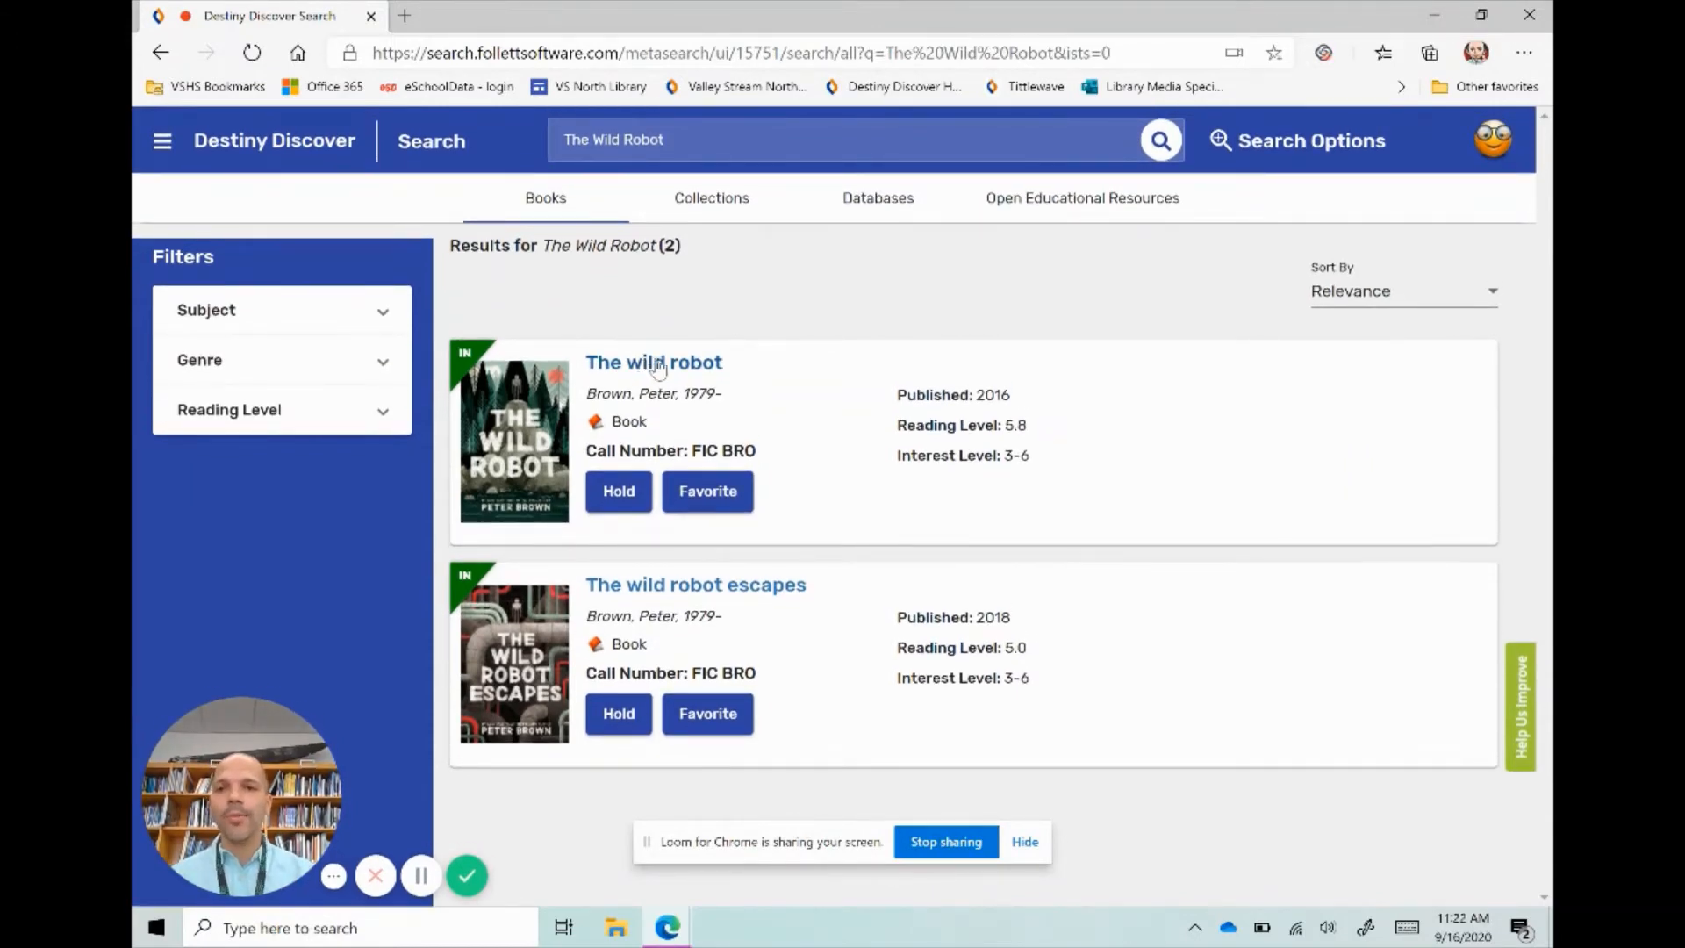
pyautogui.moveTo(697, 597)
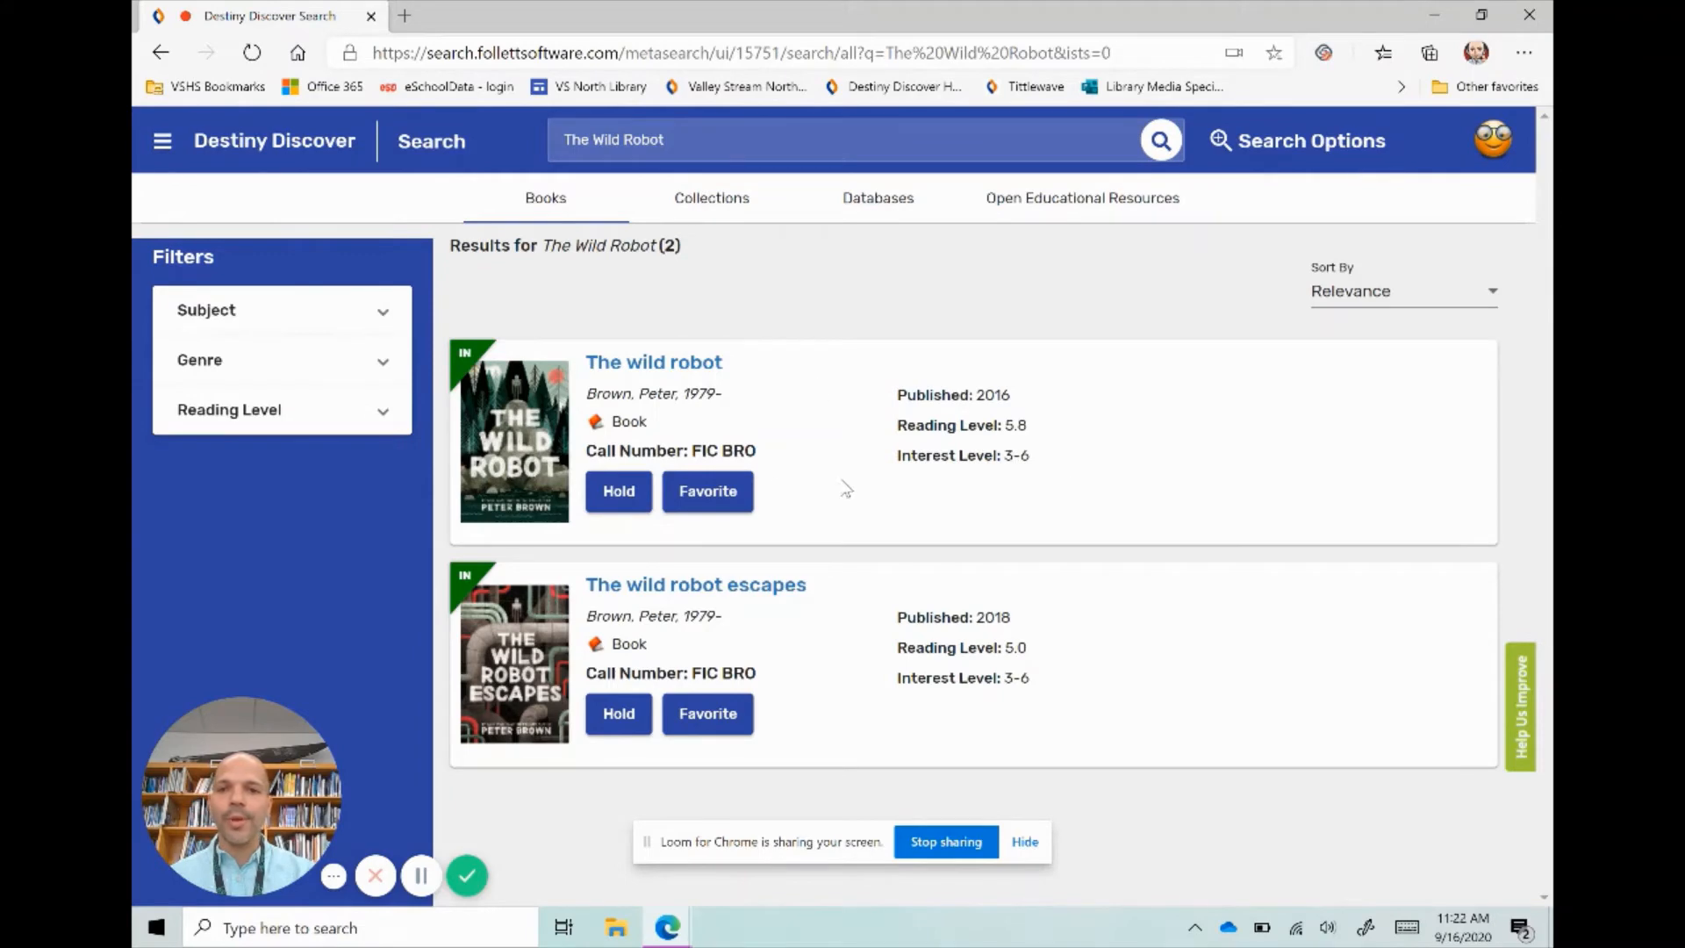
pyautogui.moveTo(865, 438)
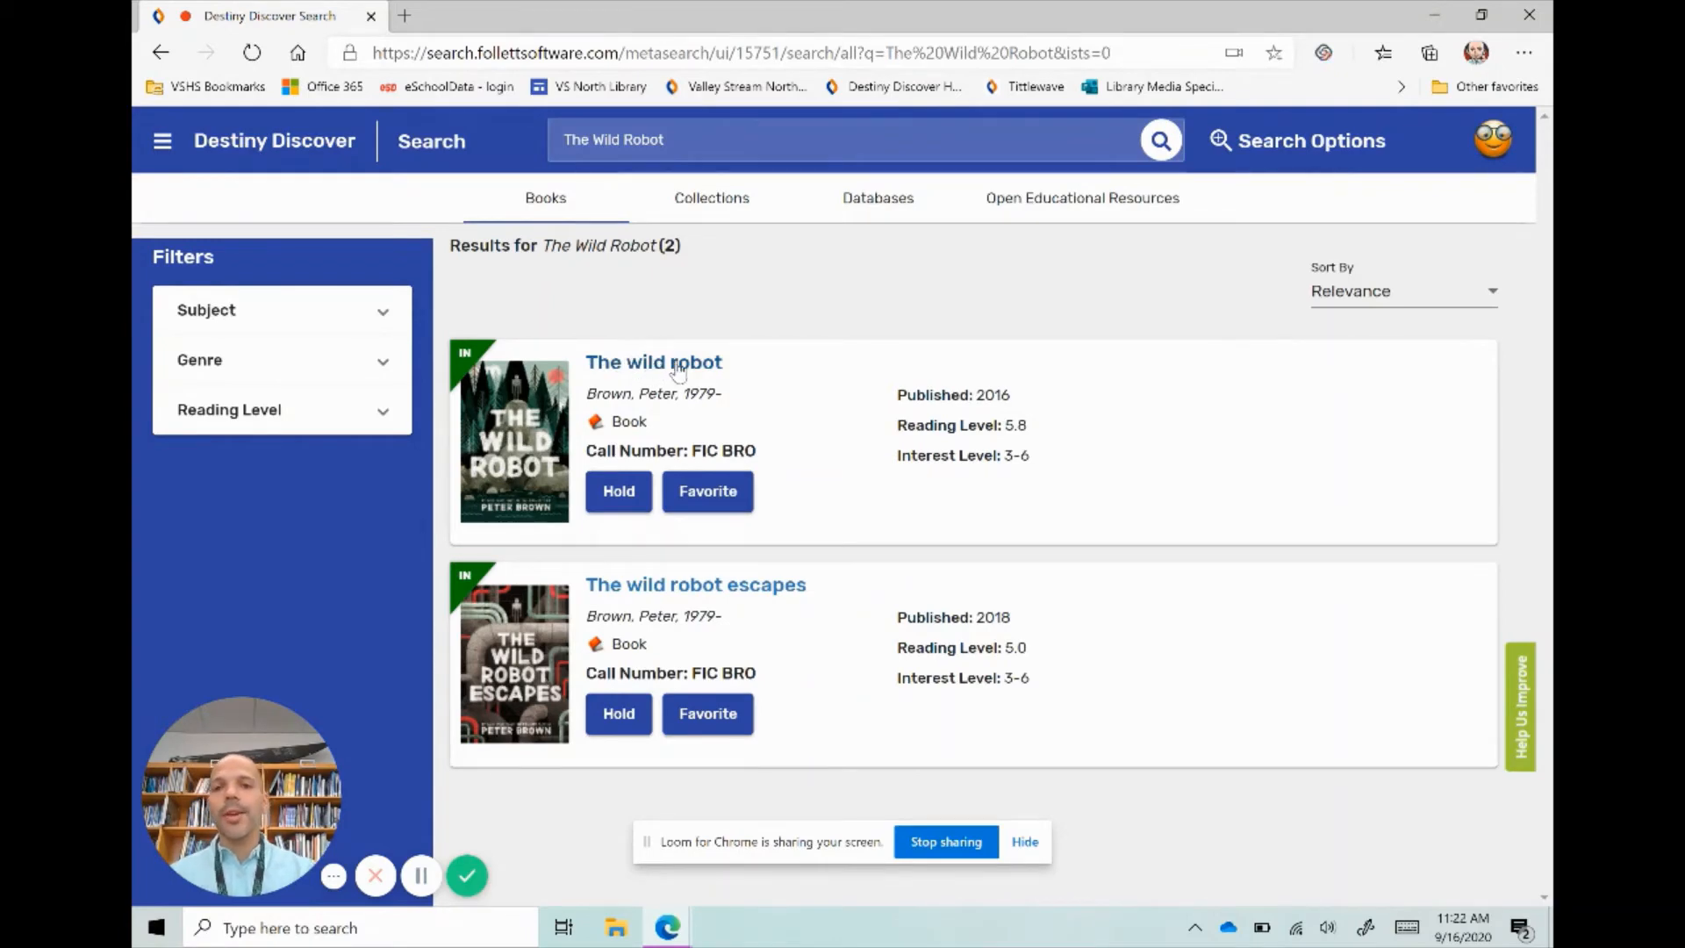
# - View The wild robot's details, its Reviews, and its More Info publication information
pyautogui.click(654, 361)
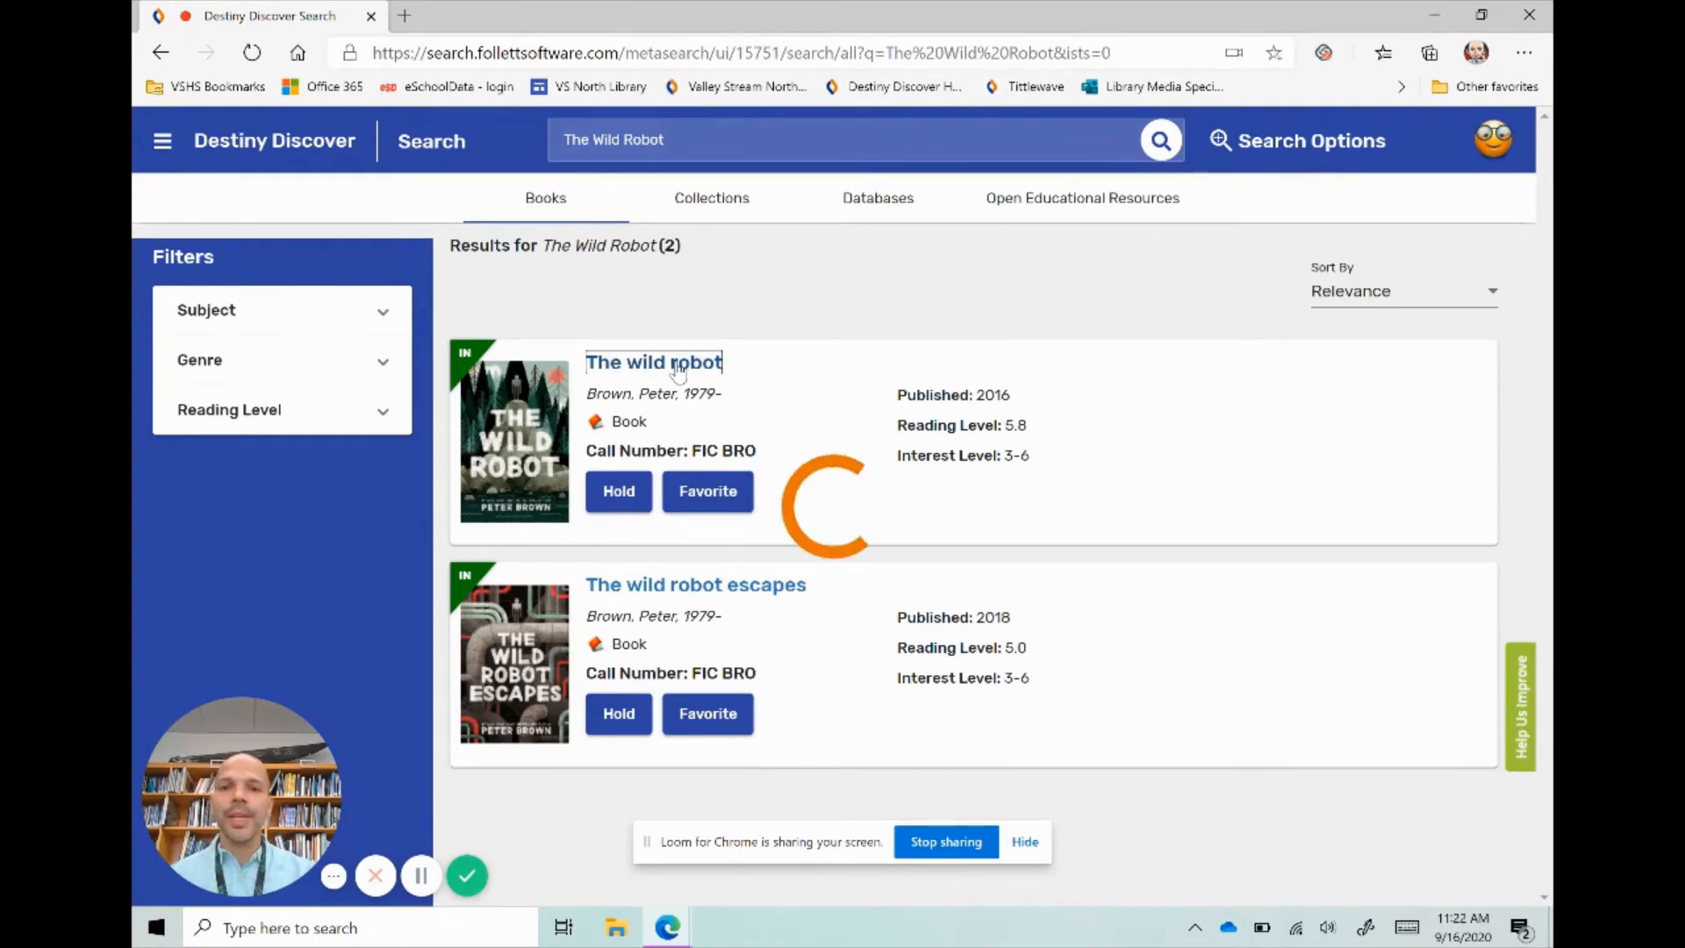
pyautogui.click(653, 362)
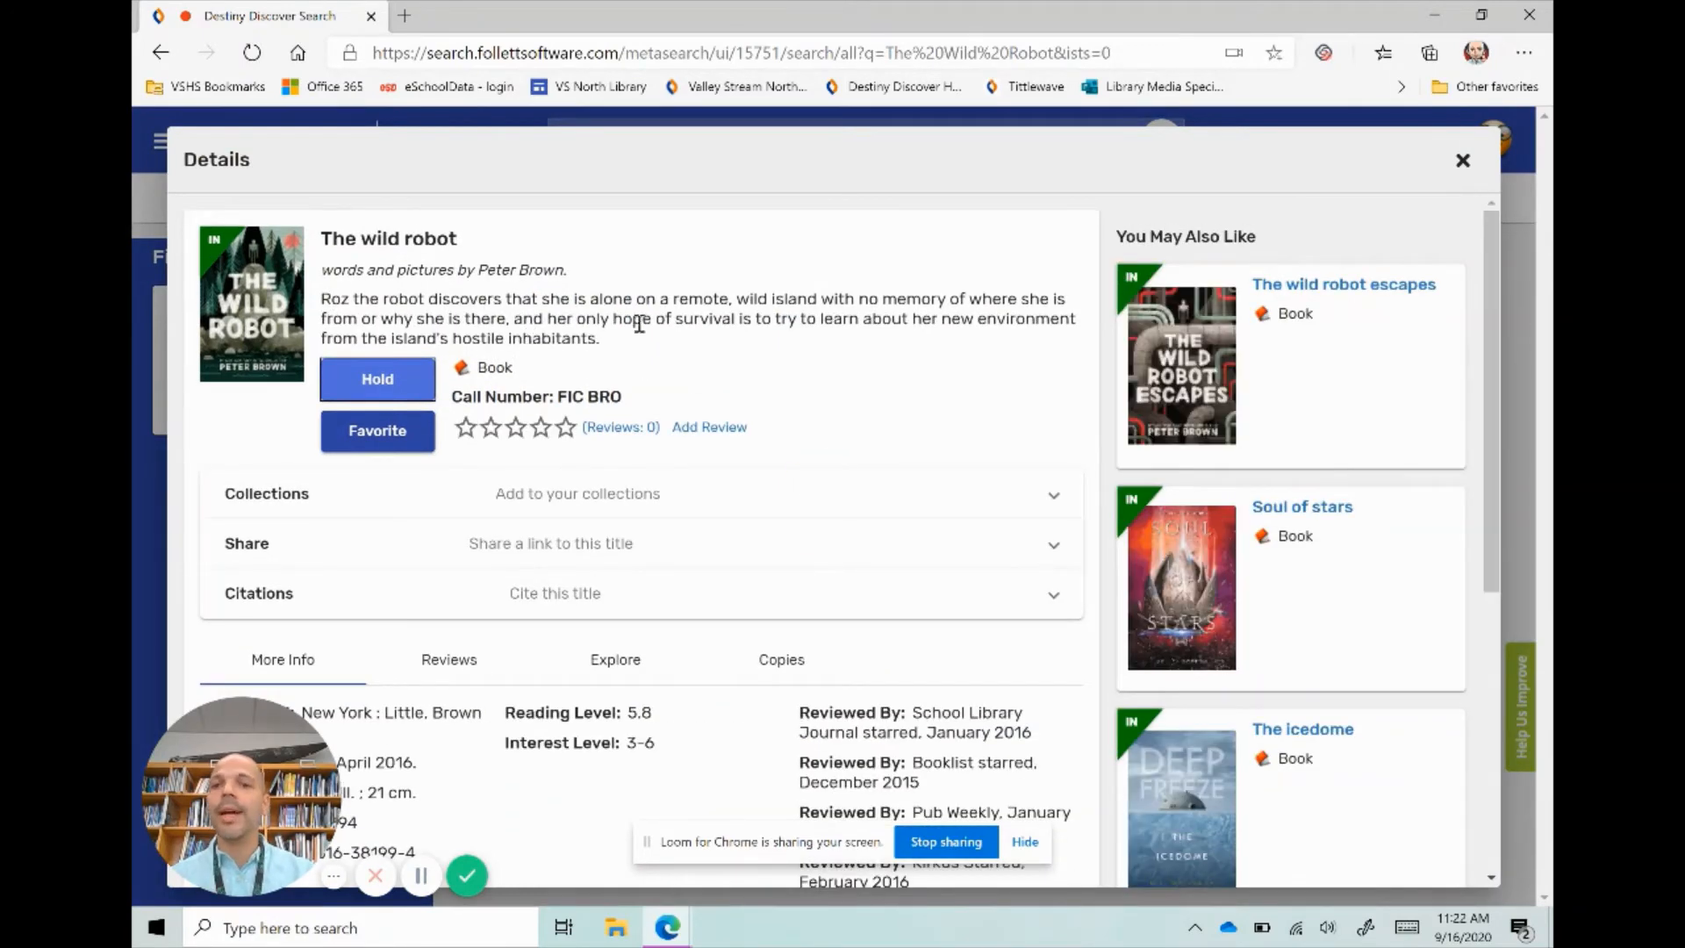
pyautogui.scroll(-3)
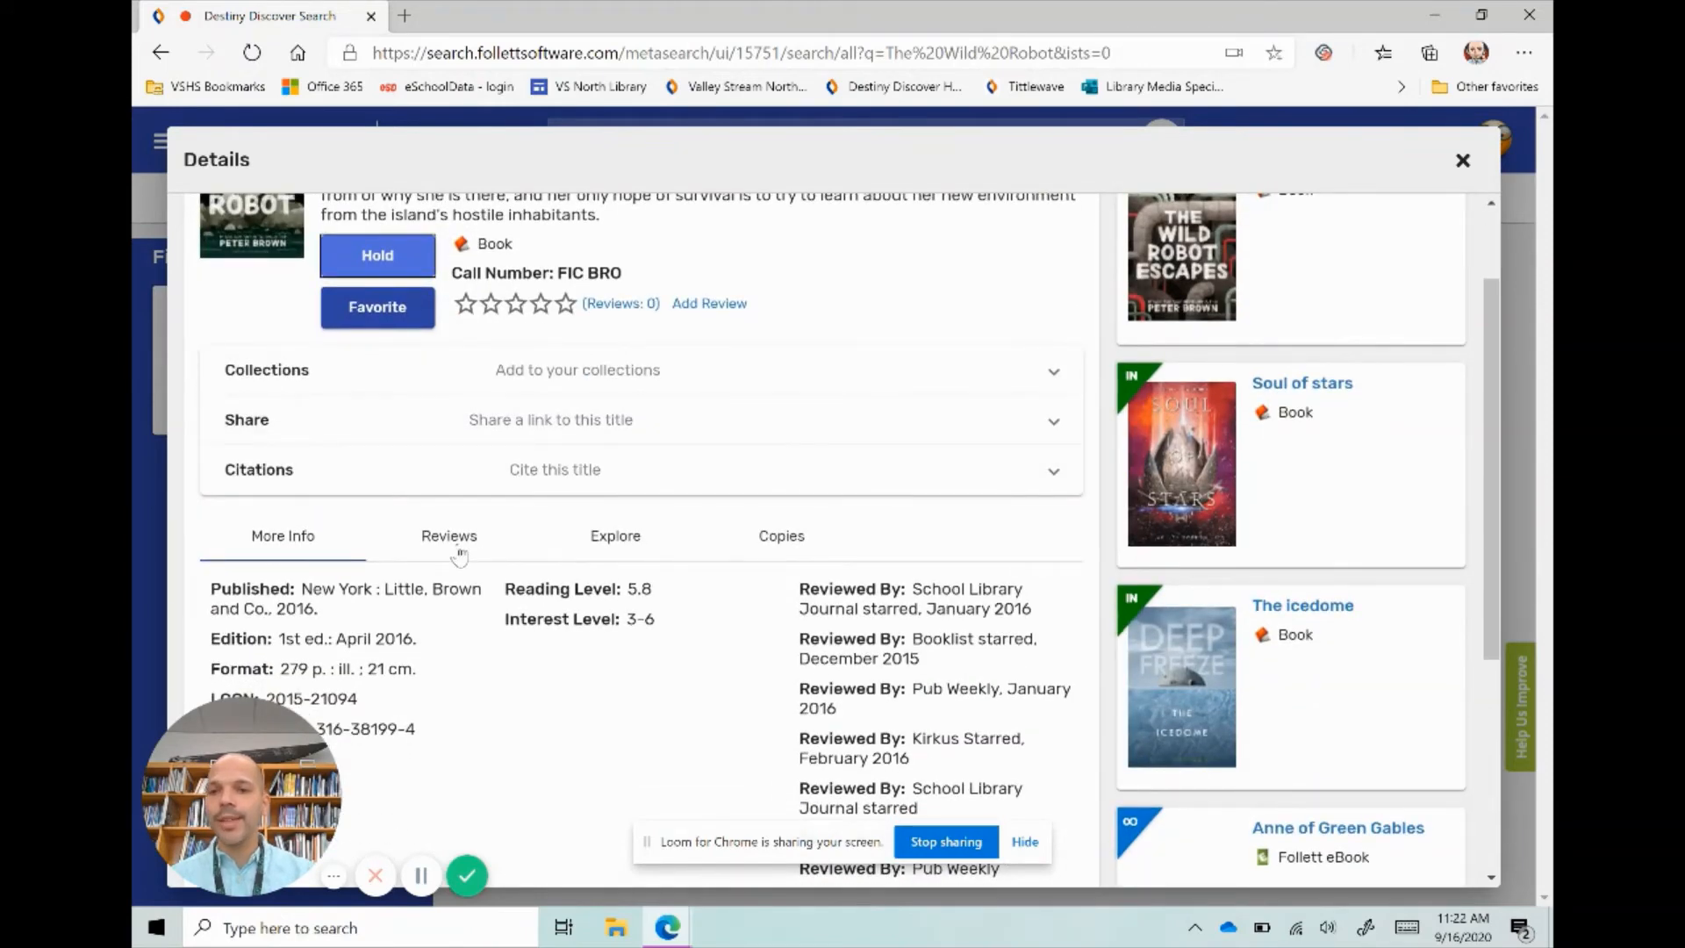
pyautogui.click(447, 535)
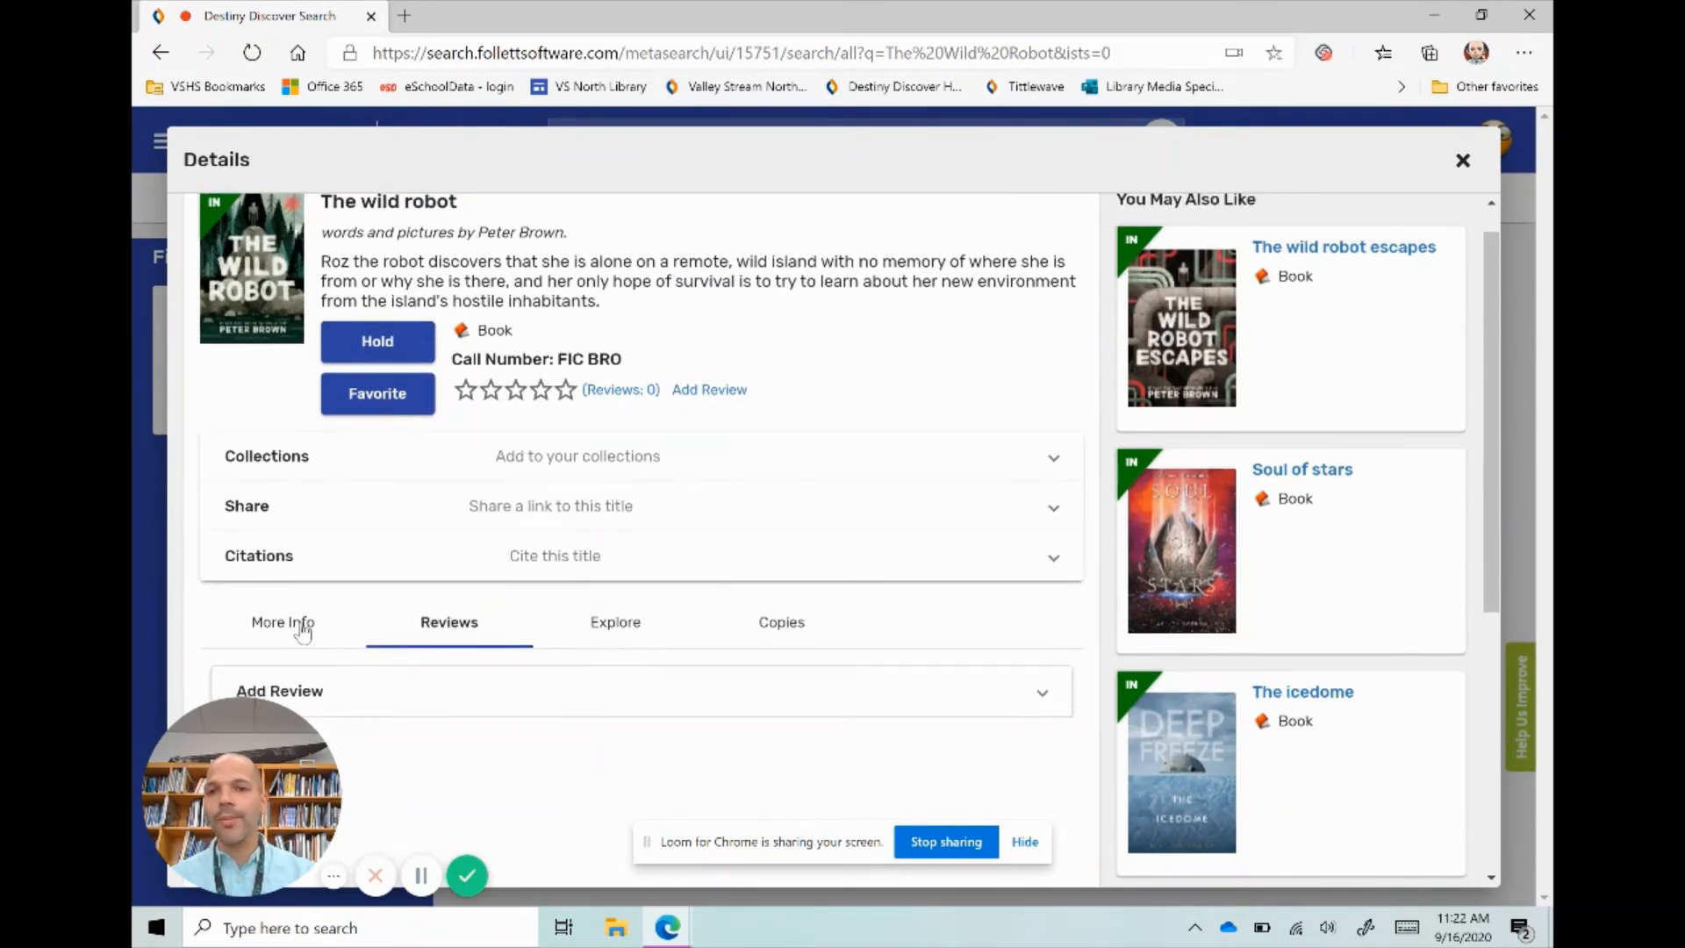
pyautogui.click(283, 621)
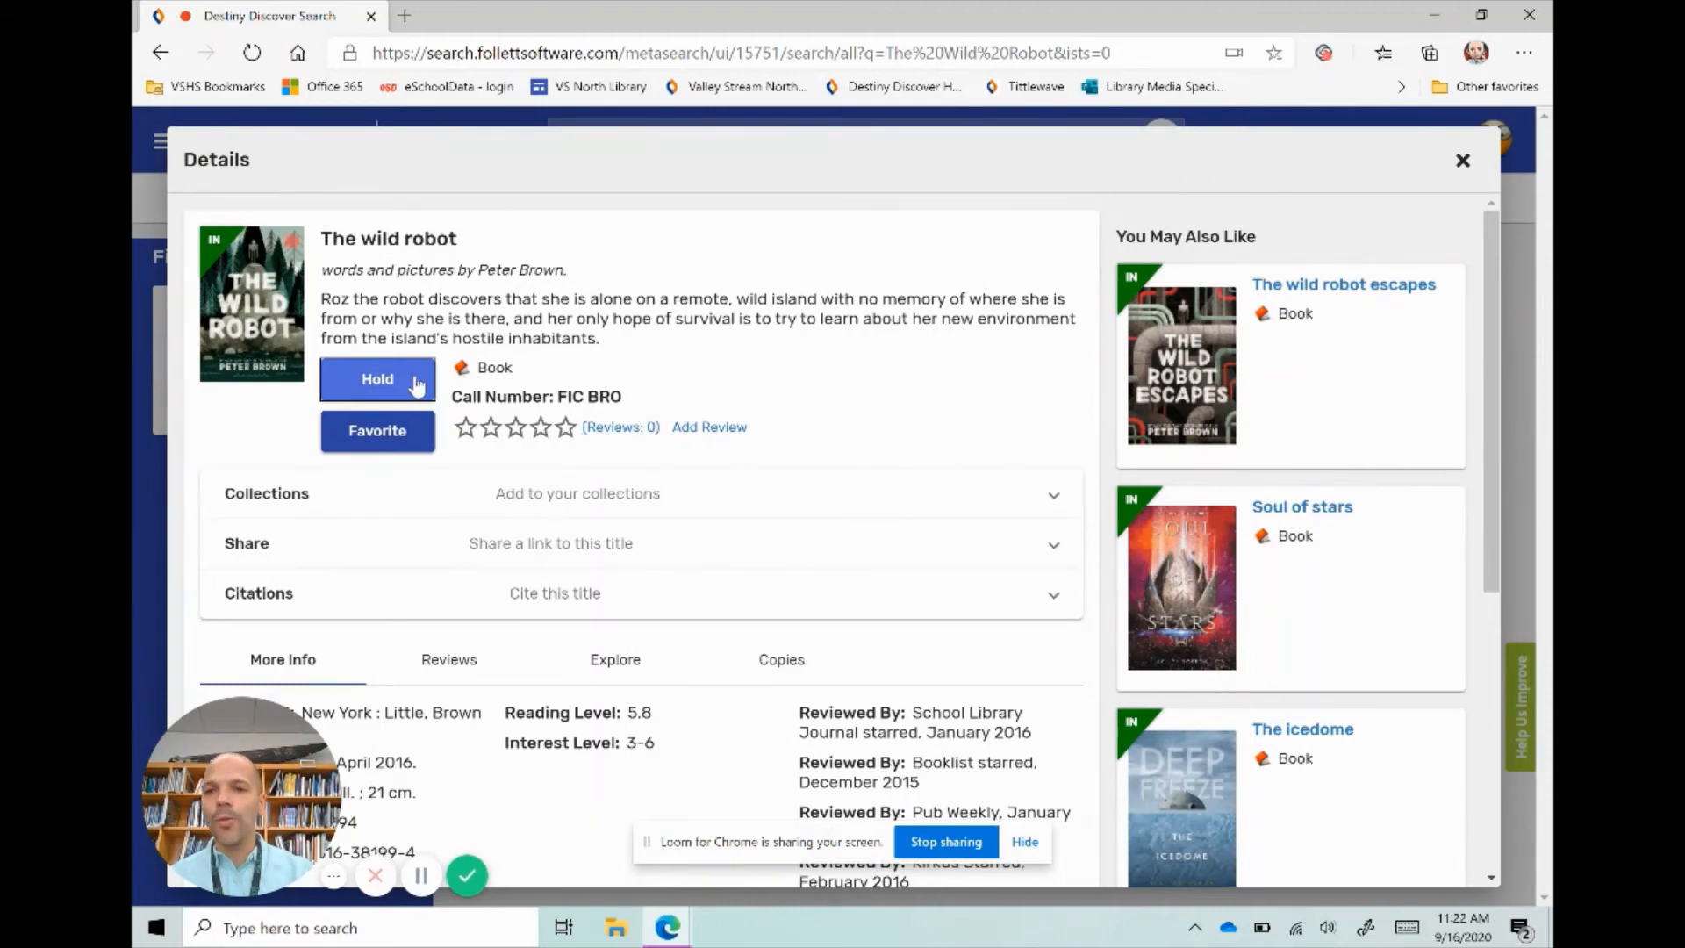
# - Place a hold on The wild robot (button shows Unhold) and close its details window
pyautogui.click(375, 380)
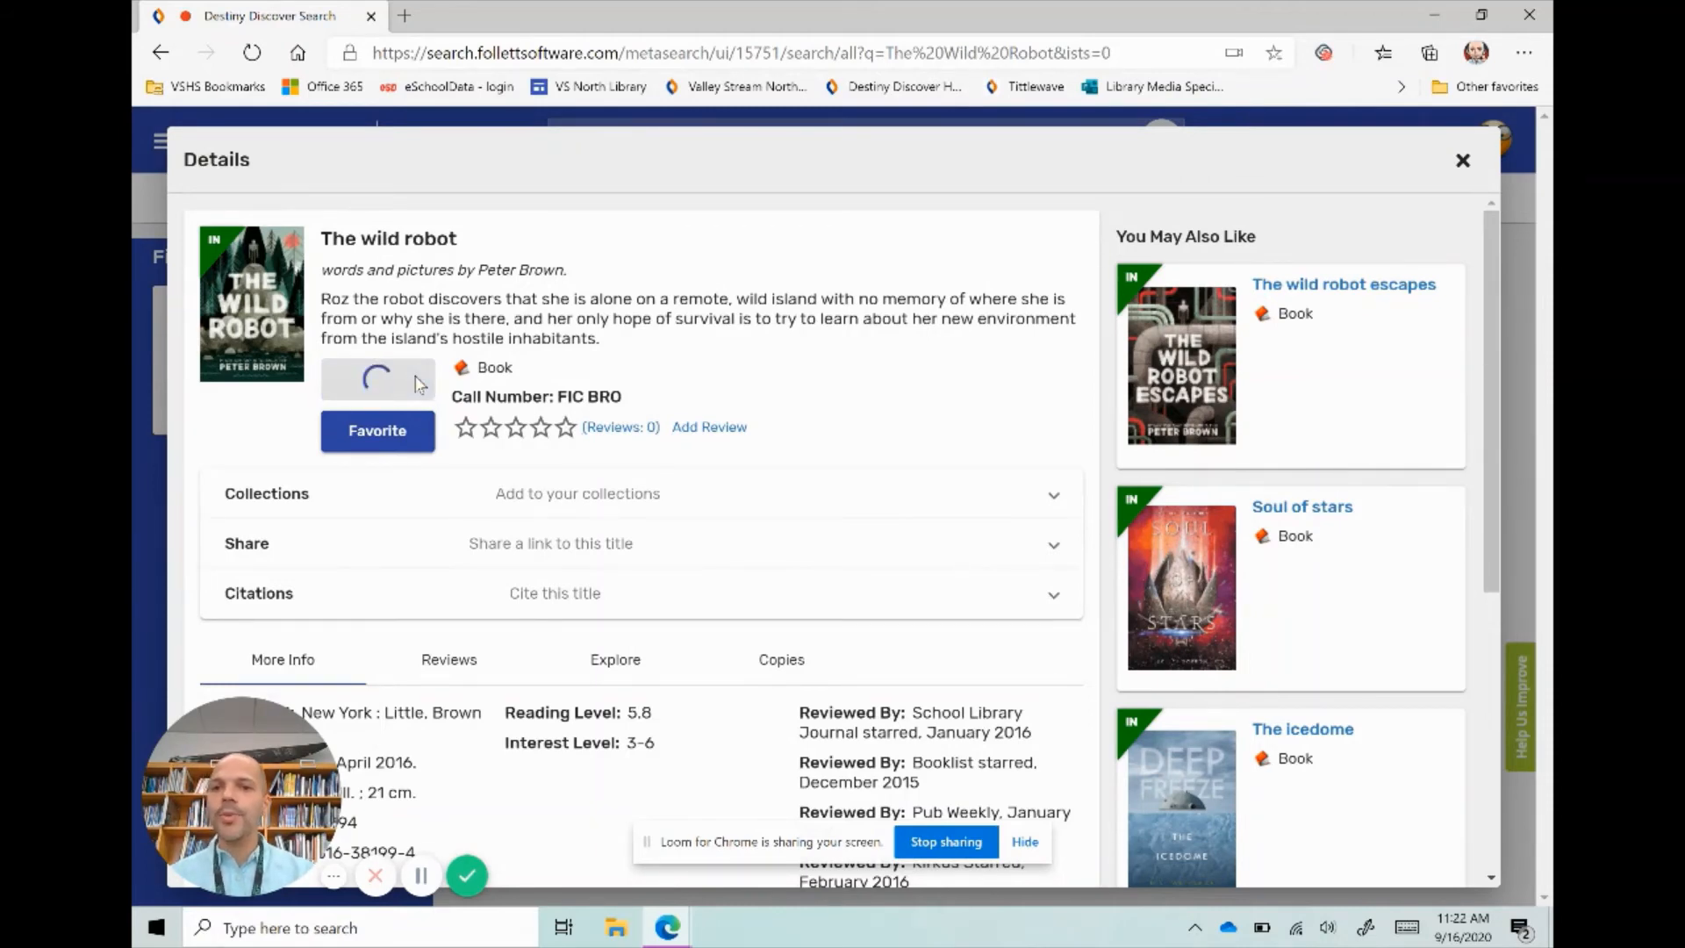
pyautogui.click(375, 379)
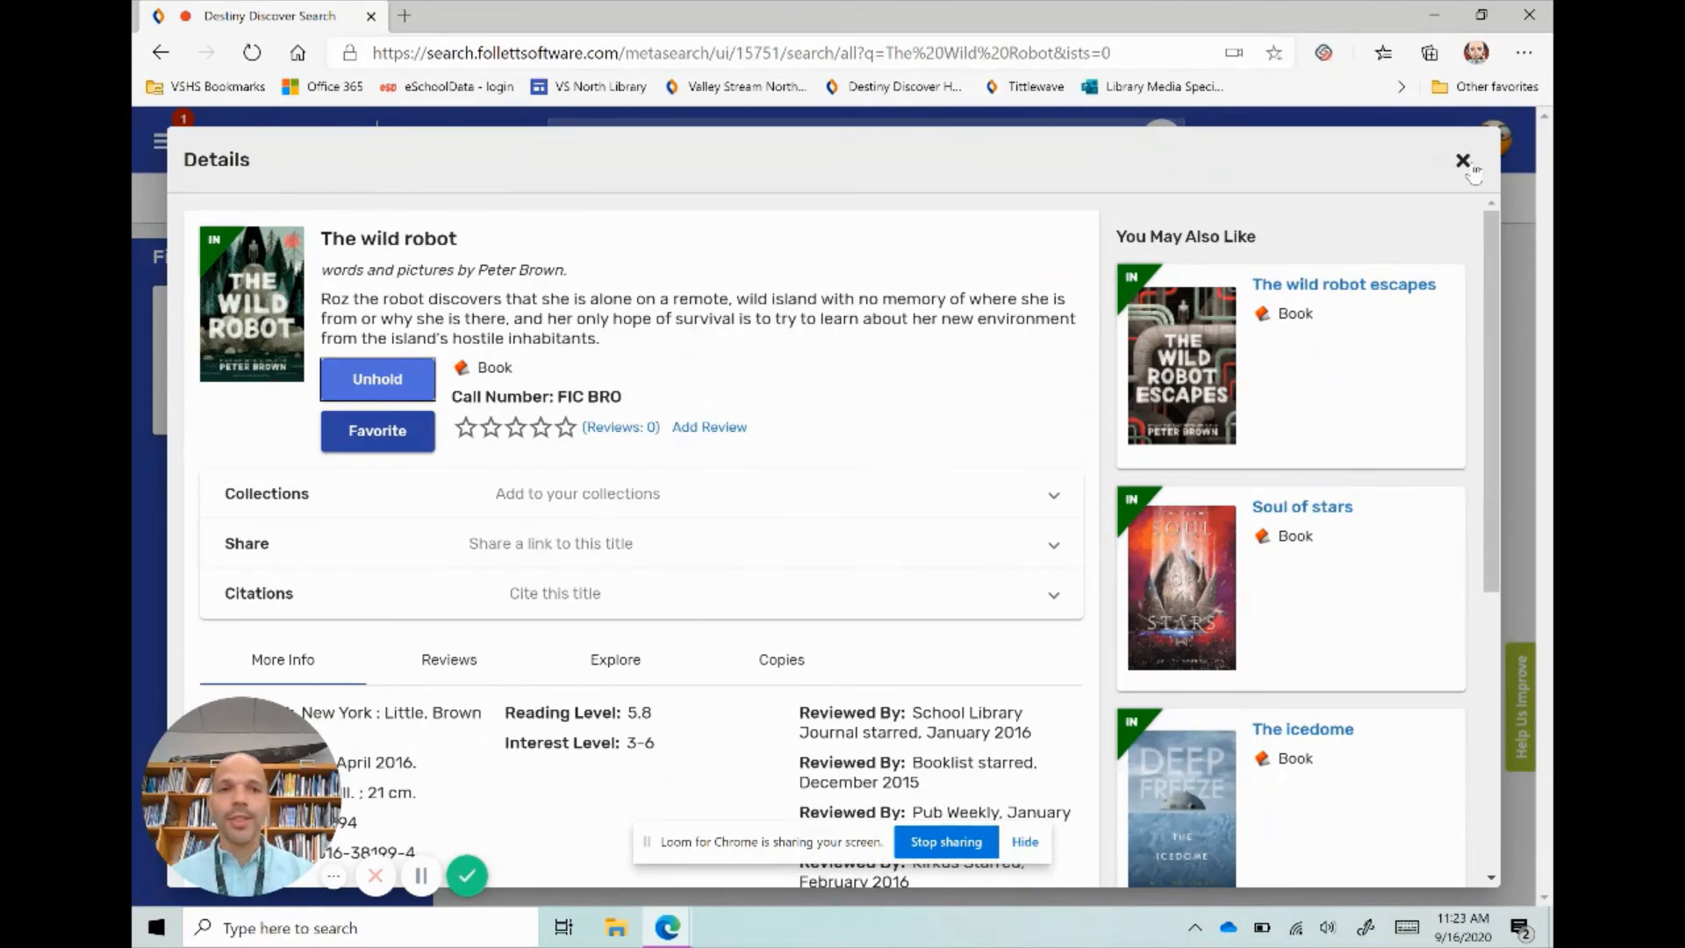
pyautogui.click(1462, 160)
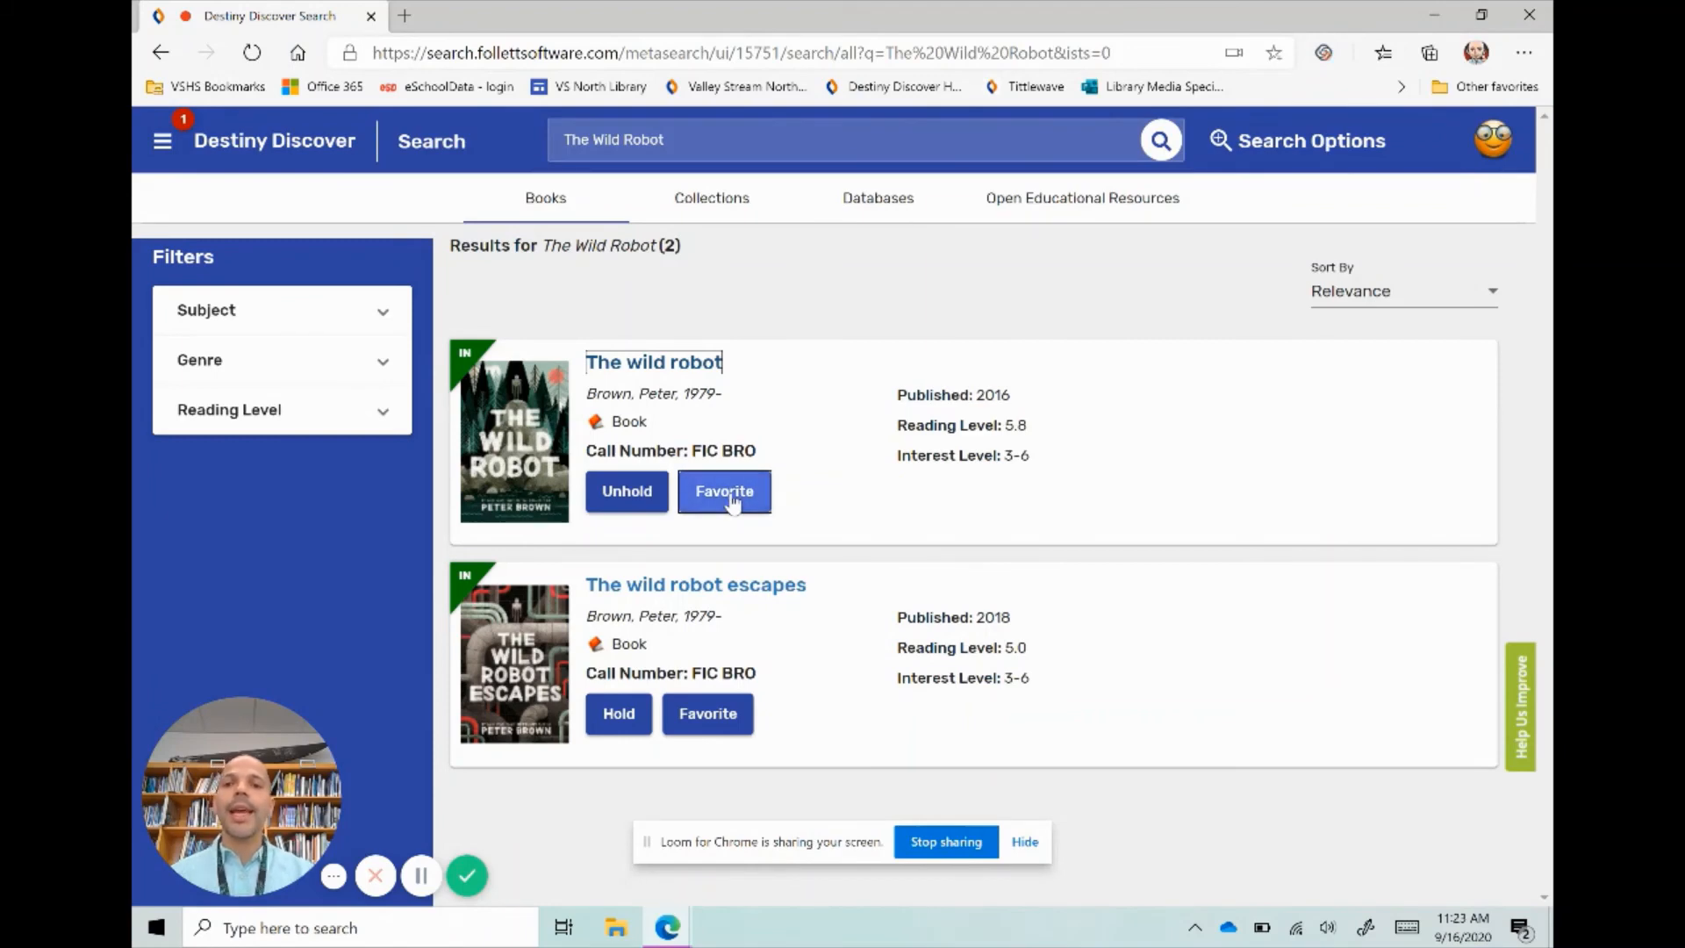
pyautogui.moveTo(844, 290)
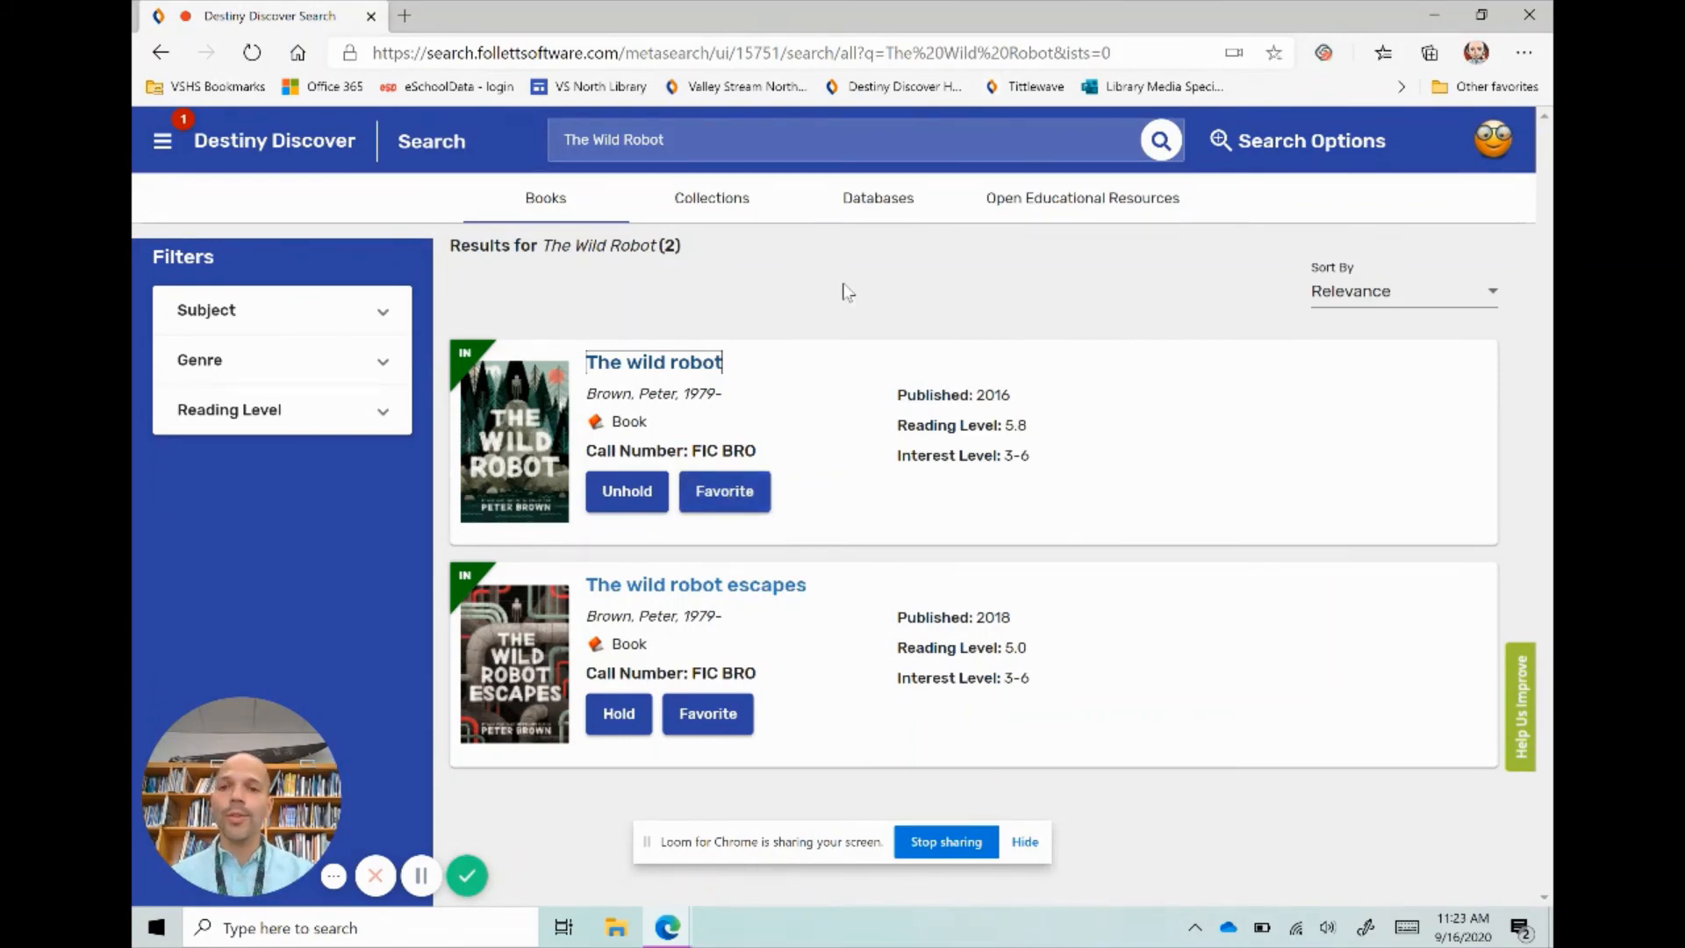